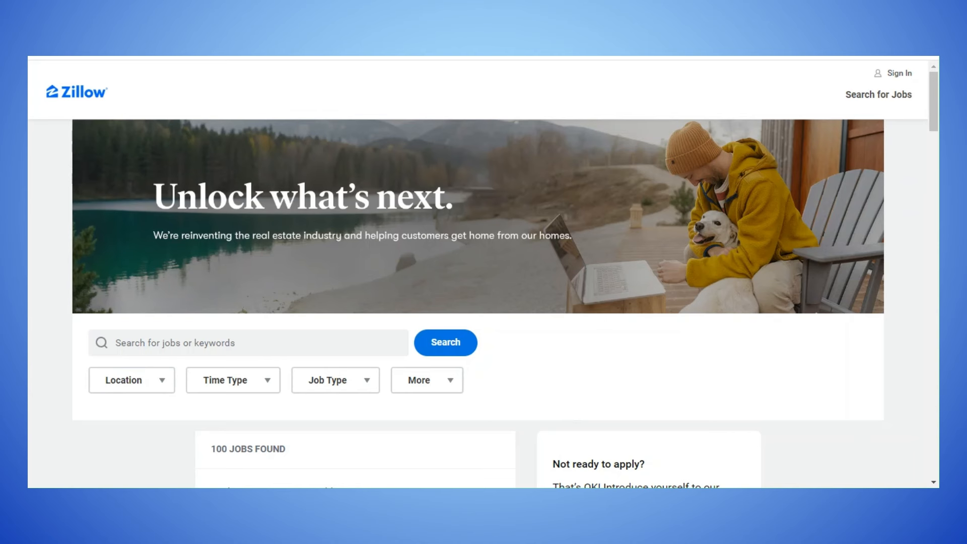
scroll(down, 3)
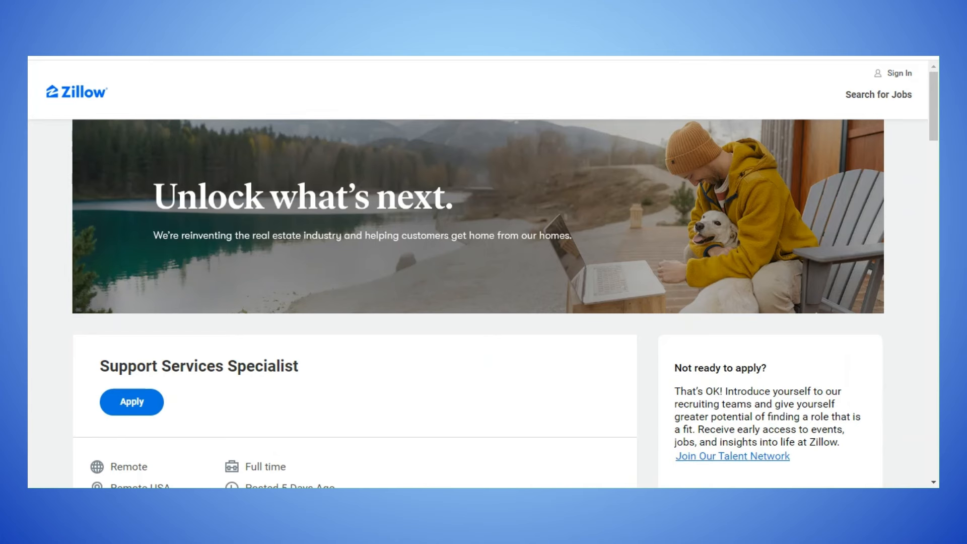
scroll(down, 3)
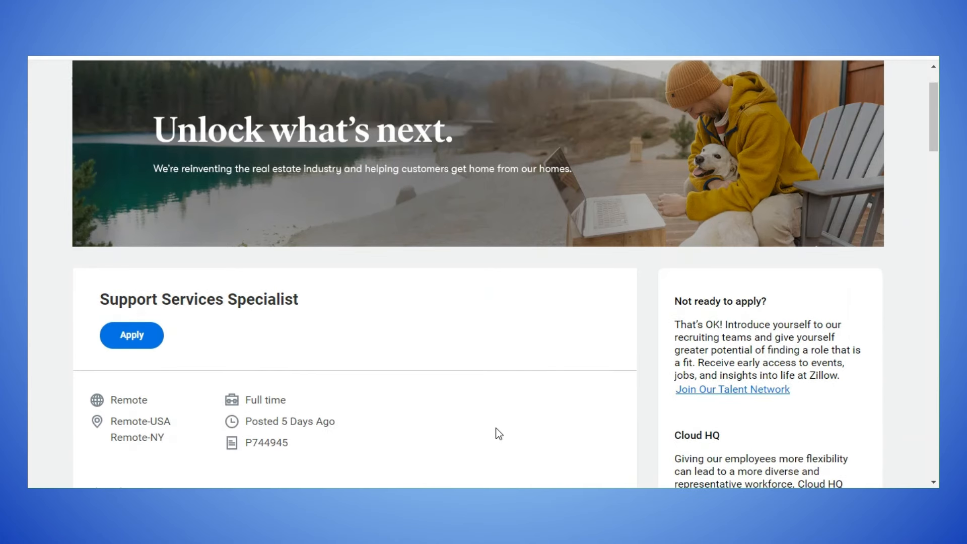
scroll(down, 3)
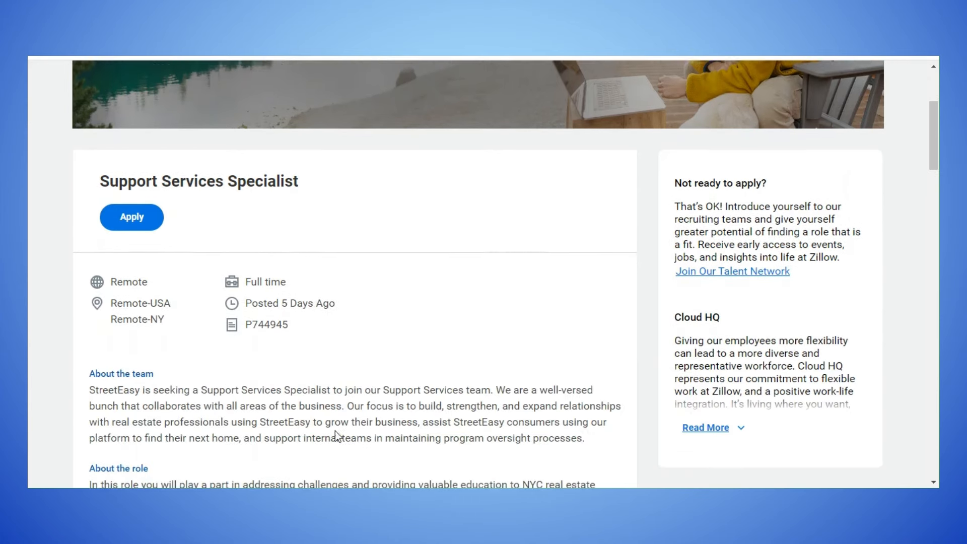
scroll(down, 3)
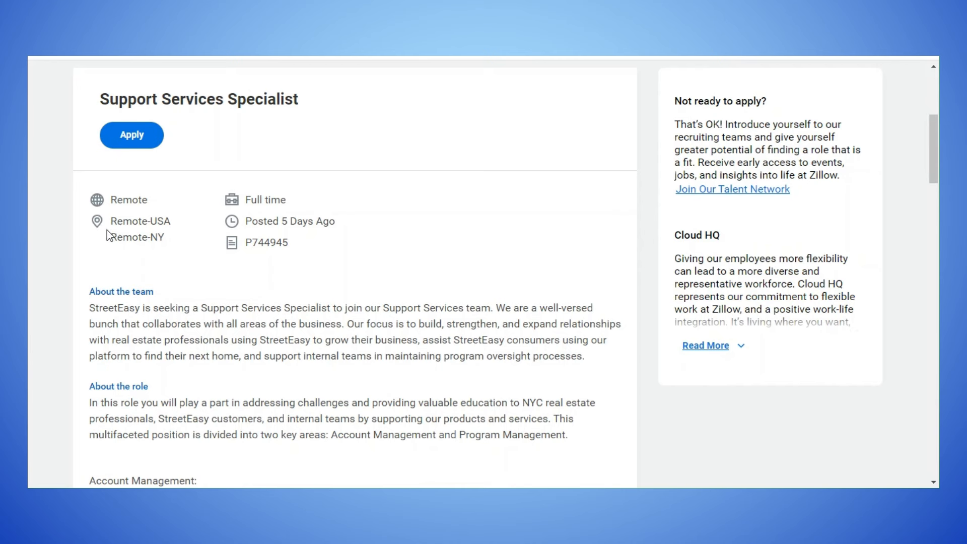
mouse_move(167, 235)
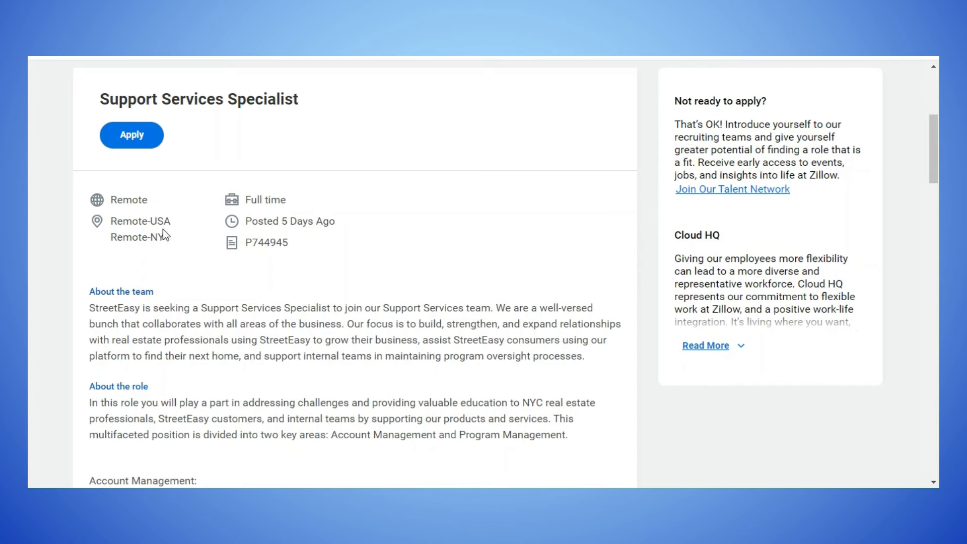
mouse_move(175, 226)
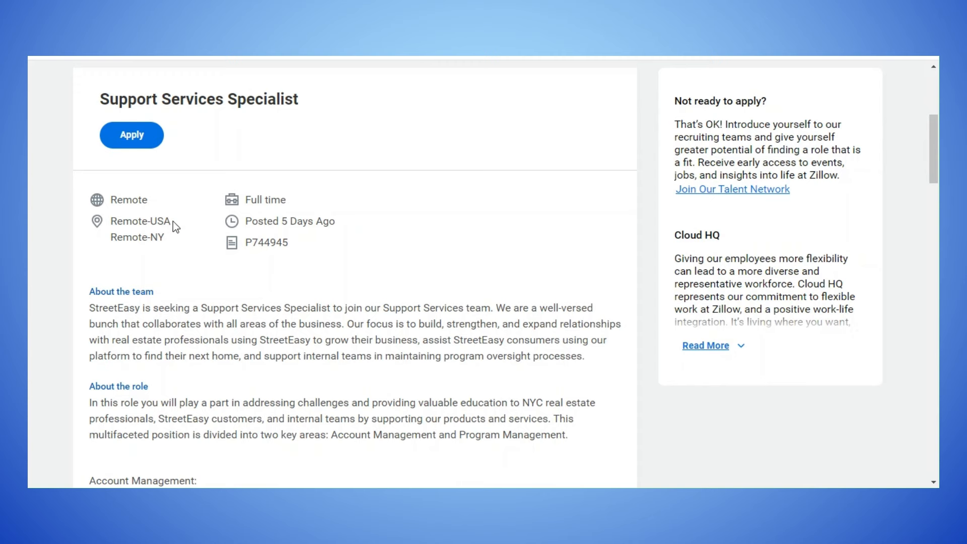
mouse_move(215, 231)
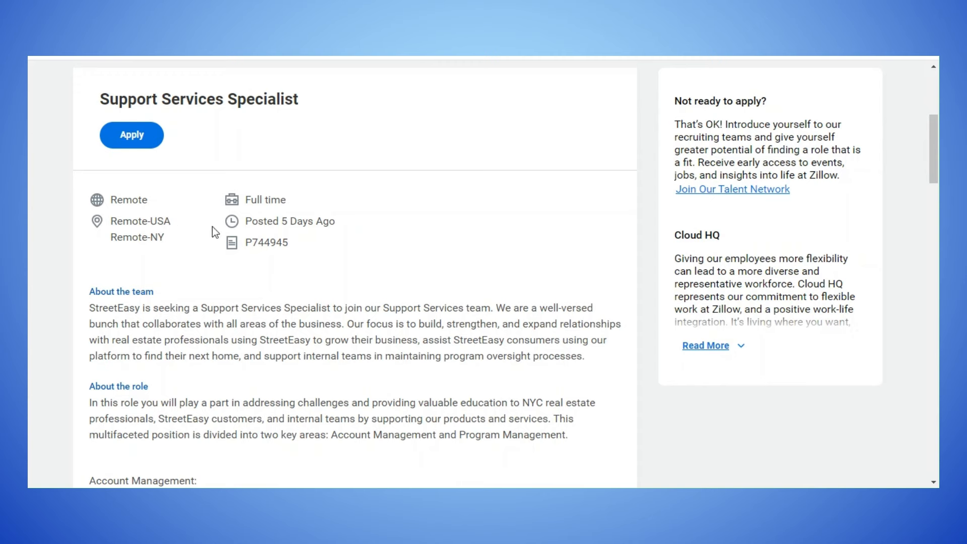
scroll(down, 3)
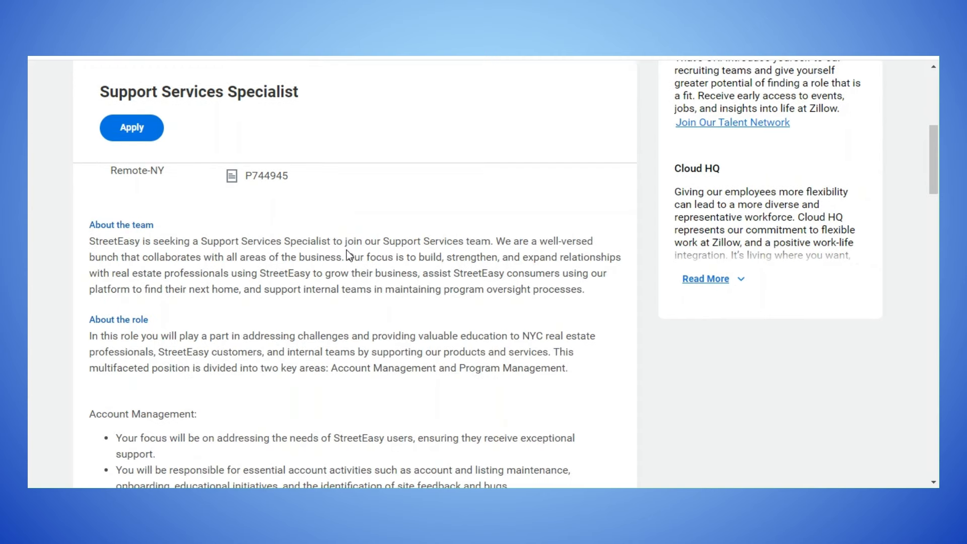
mouse_move(129, 256)
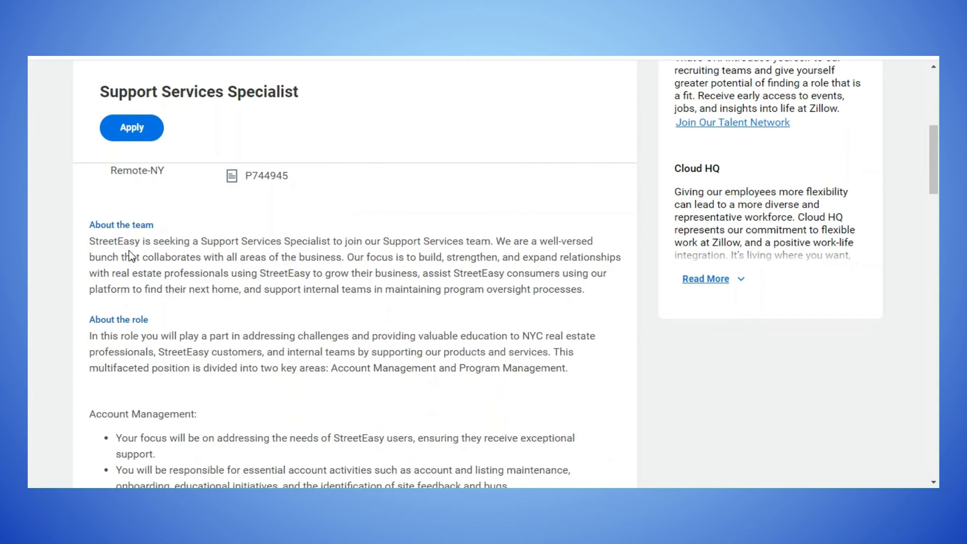
mouse_move(228, 255)
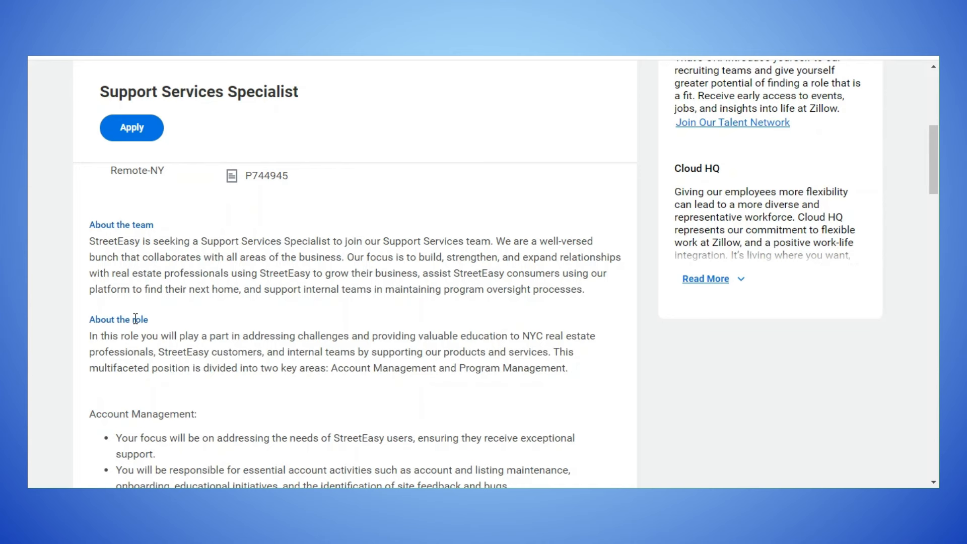
scroll(down, 3)
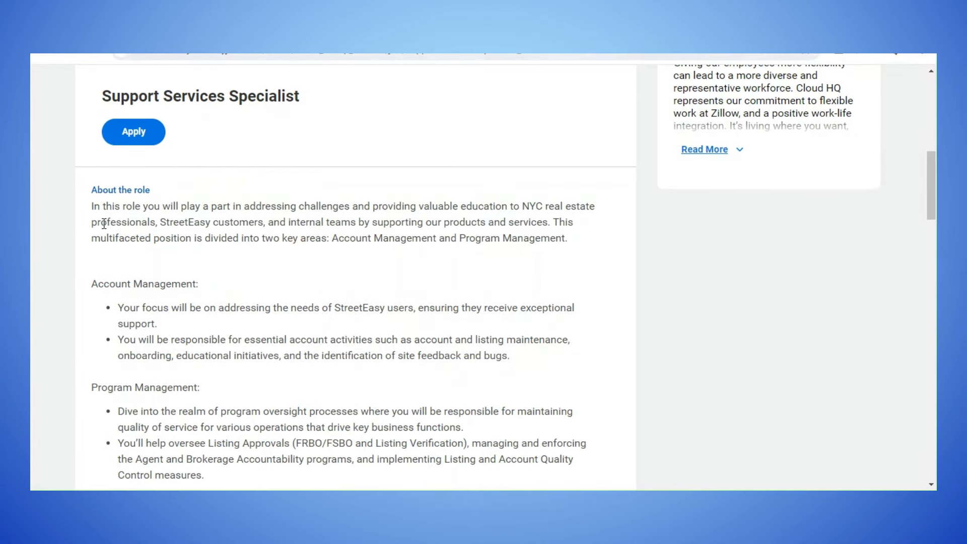
mouse_move(256, 224)
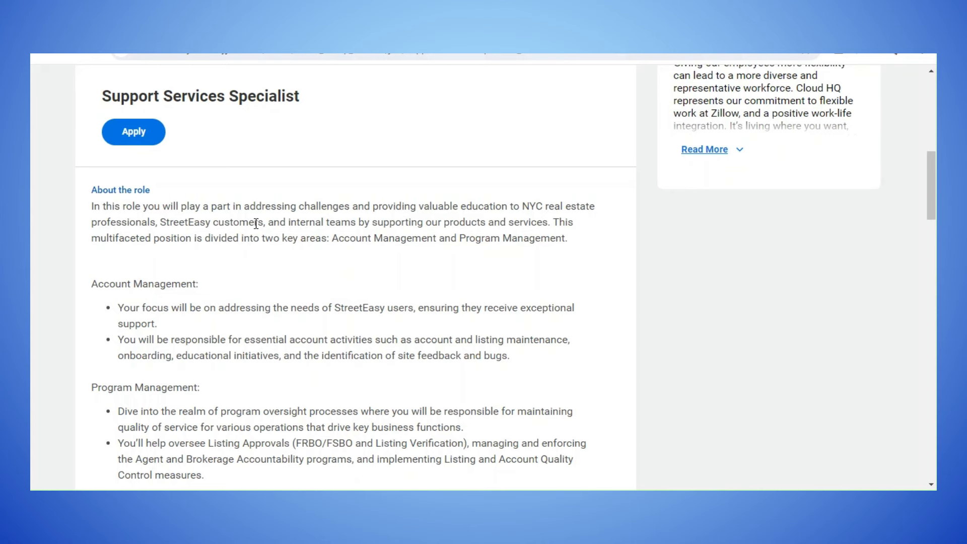
scroll(down, 3)
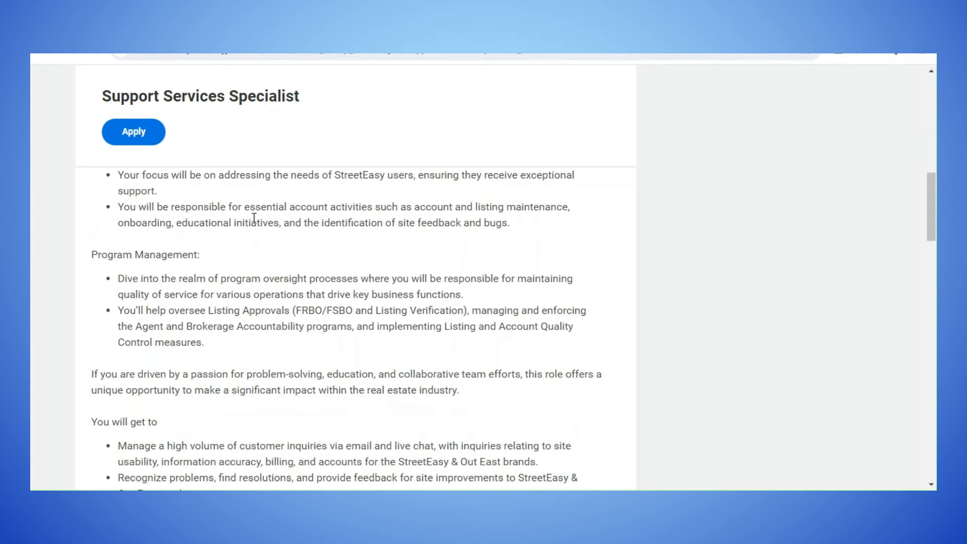
scroll(up, 3)
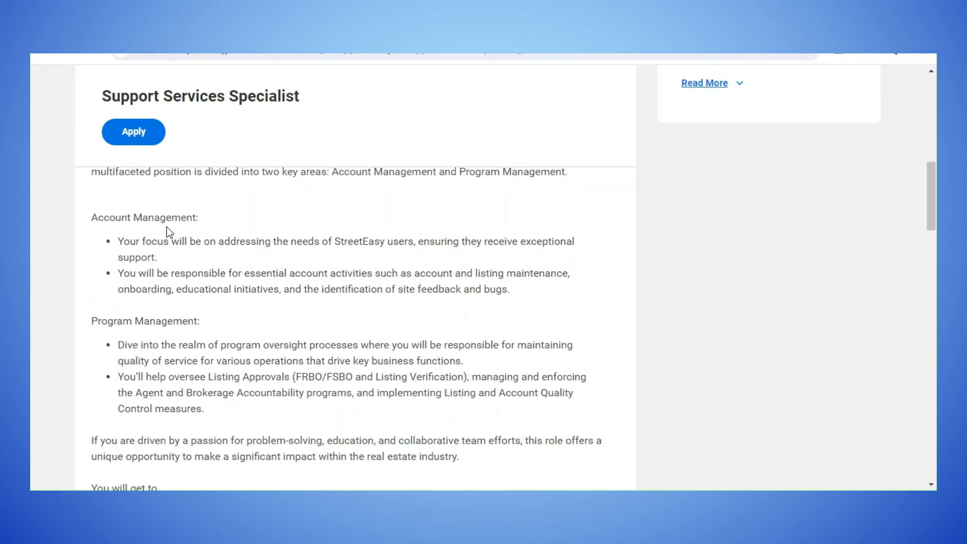
mouse_move(123, 255)
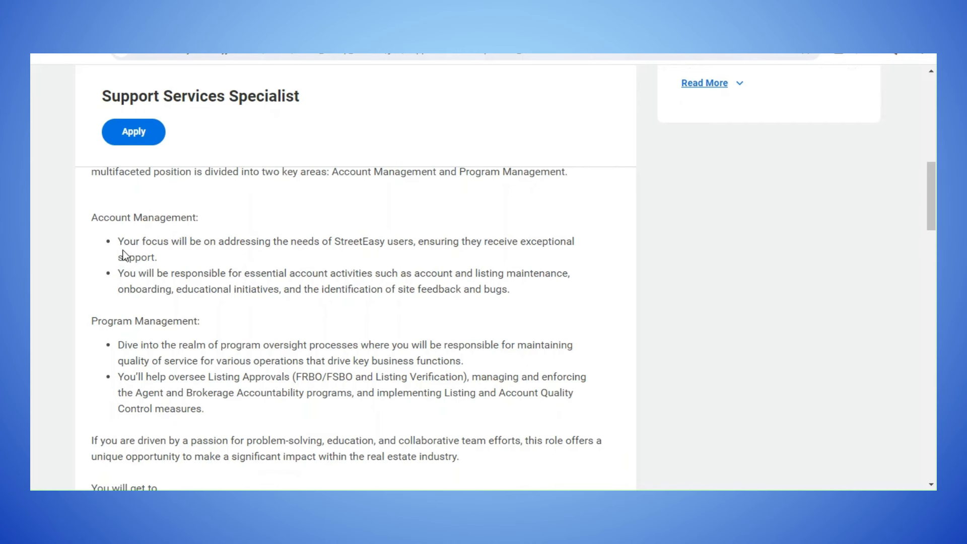
mouse_move(313, 253)
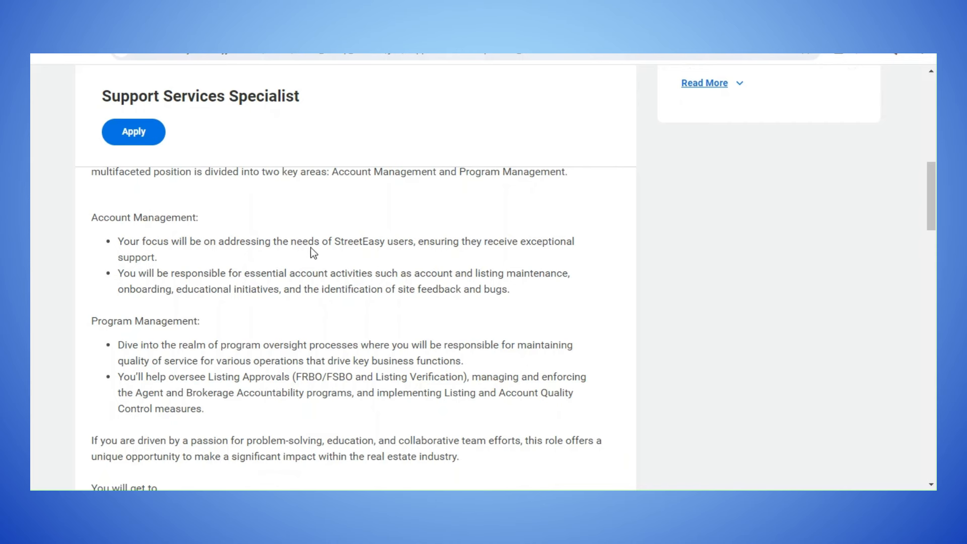
mouse_move(163, 291)
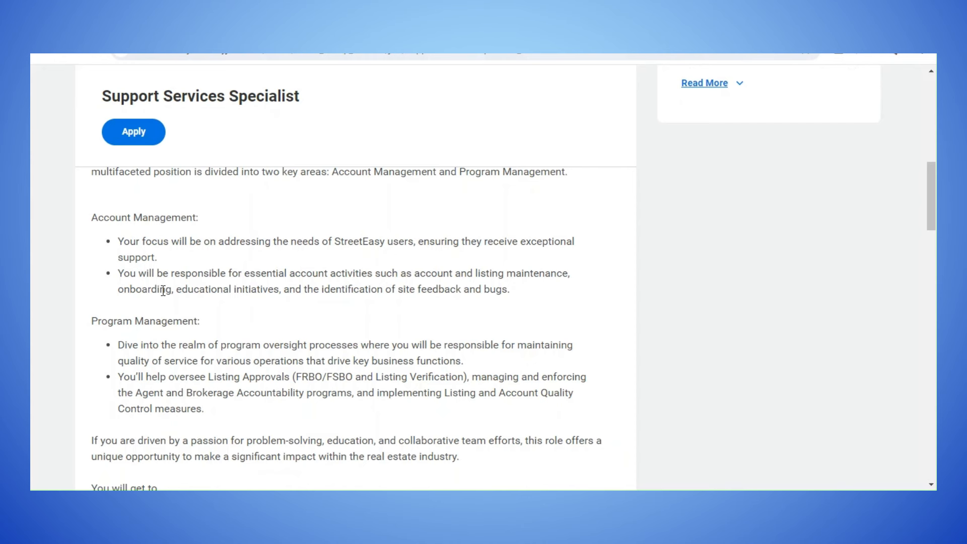
mouse_move(233, 287)
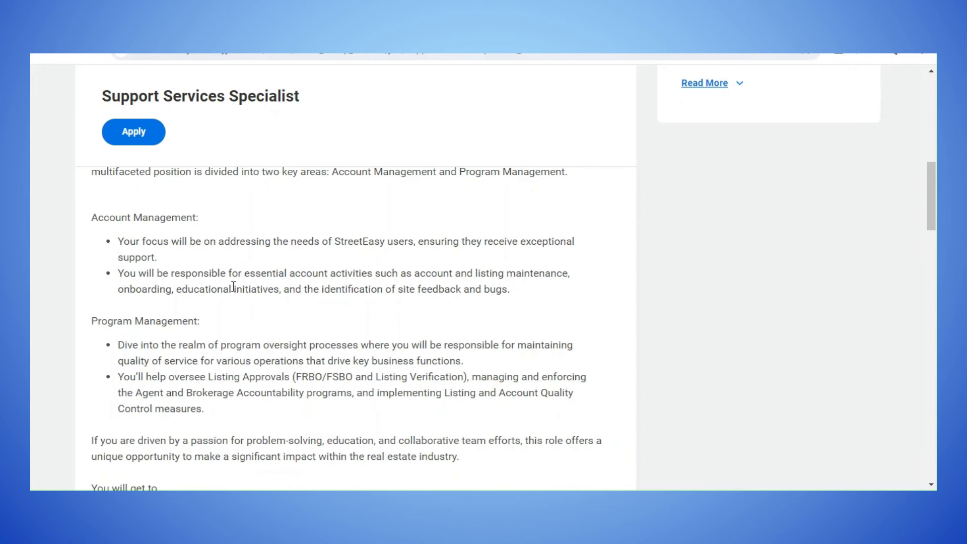
mouse_move(194, 332)
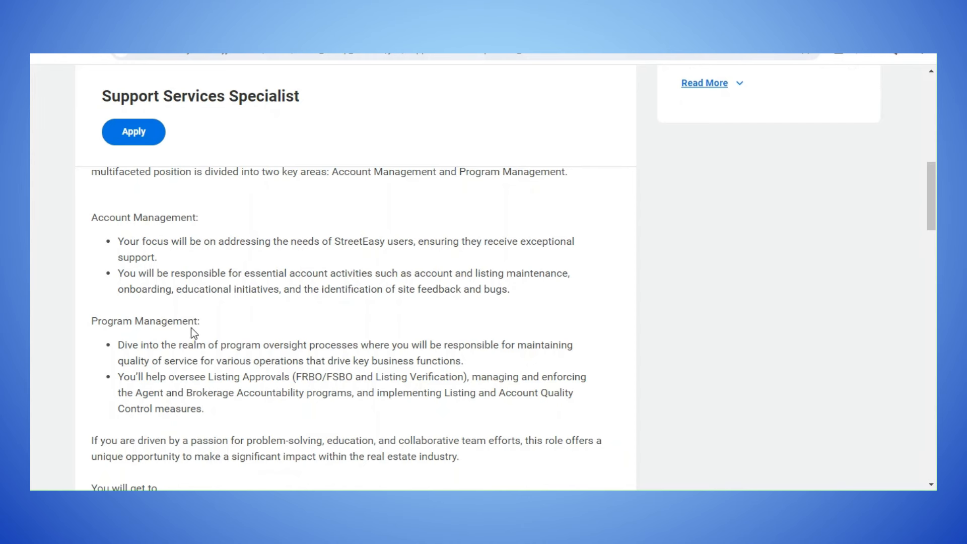
scroll(down, 3)
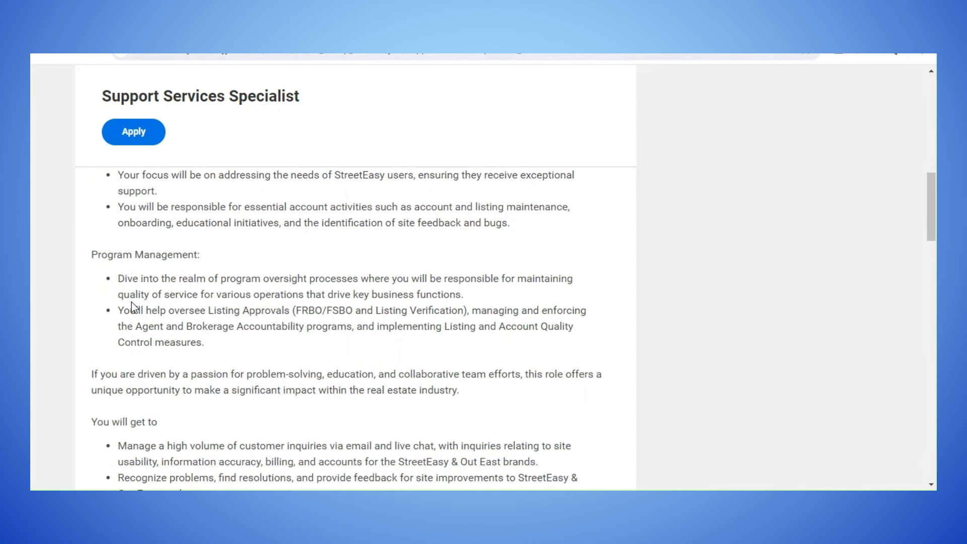
mouse_move(163, 291)
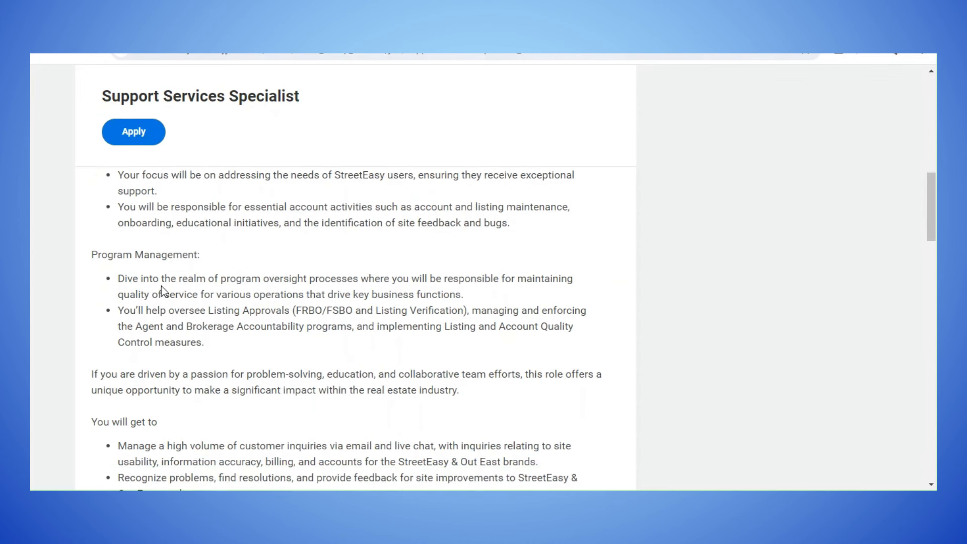
mouse_move(330, 286)
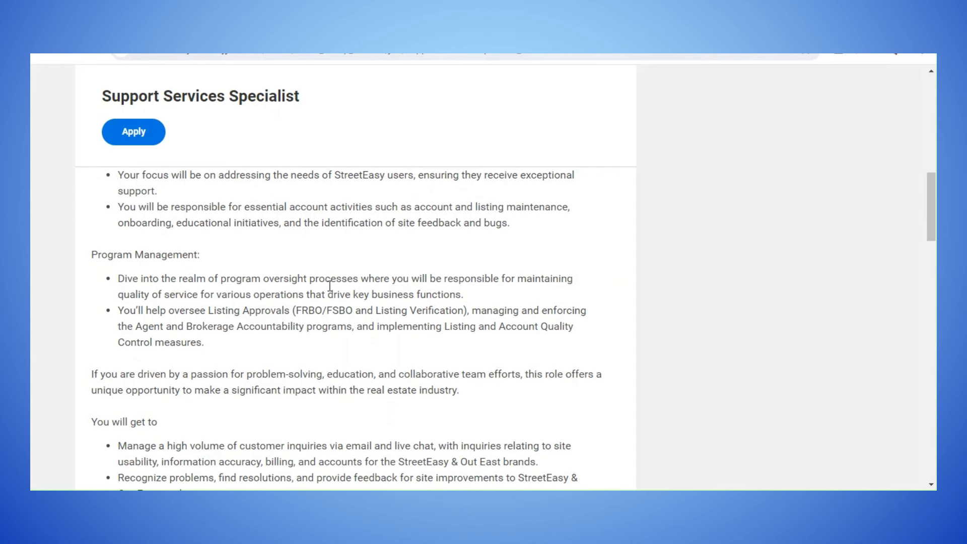
mouse_move(138, 322)
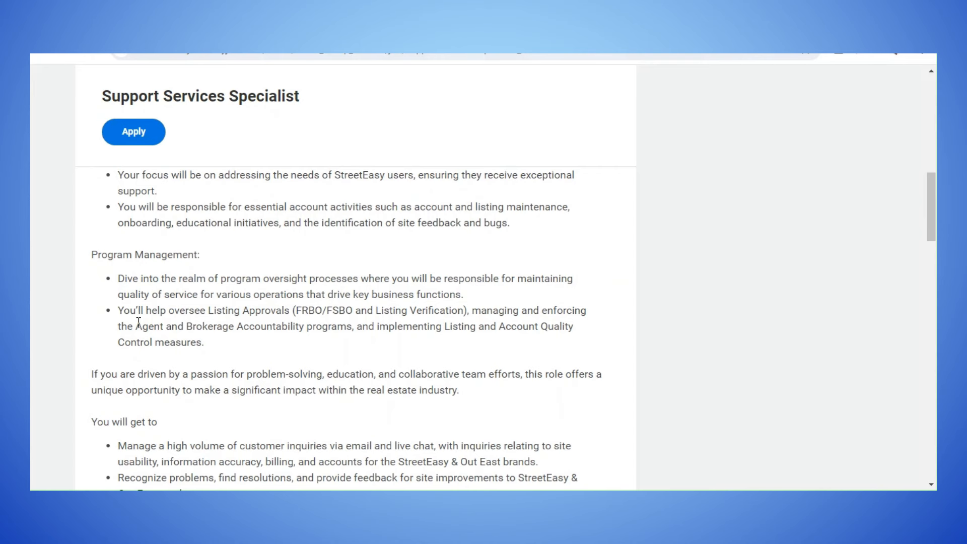
mouse_move(255, 347)
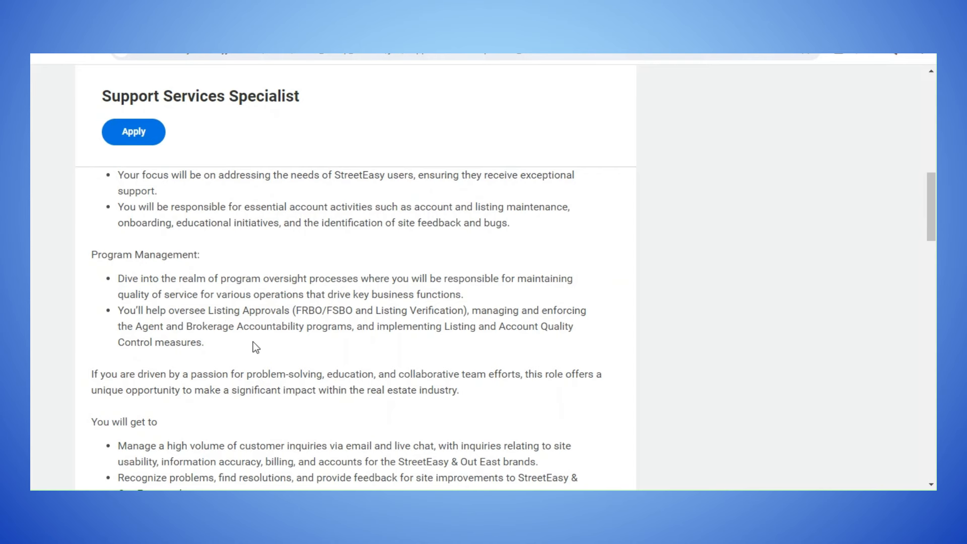
scroll(down, 3)
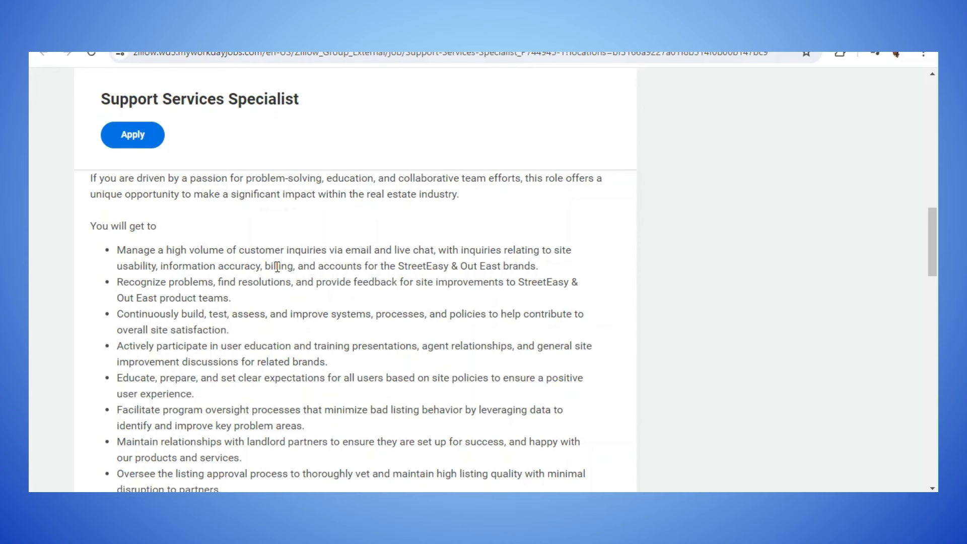
scroll(down, 3)
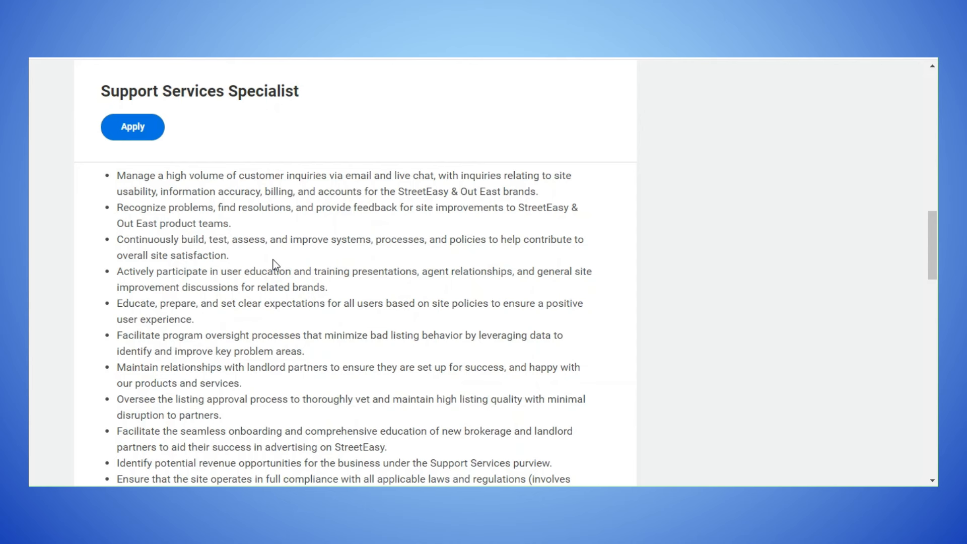
mouse_move(206, 265)
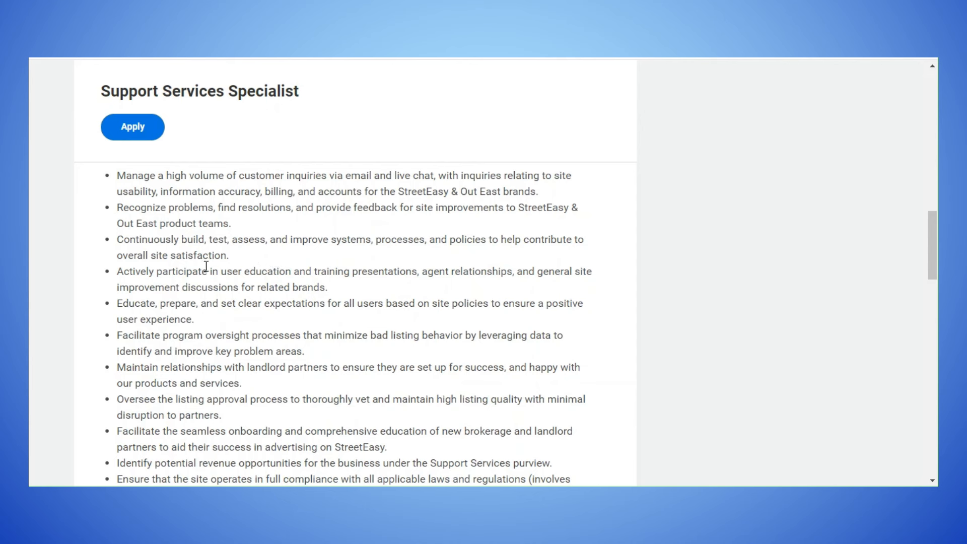
mouse_move(231, 270)
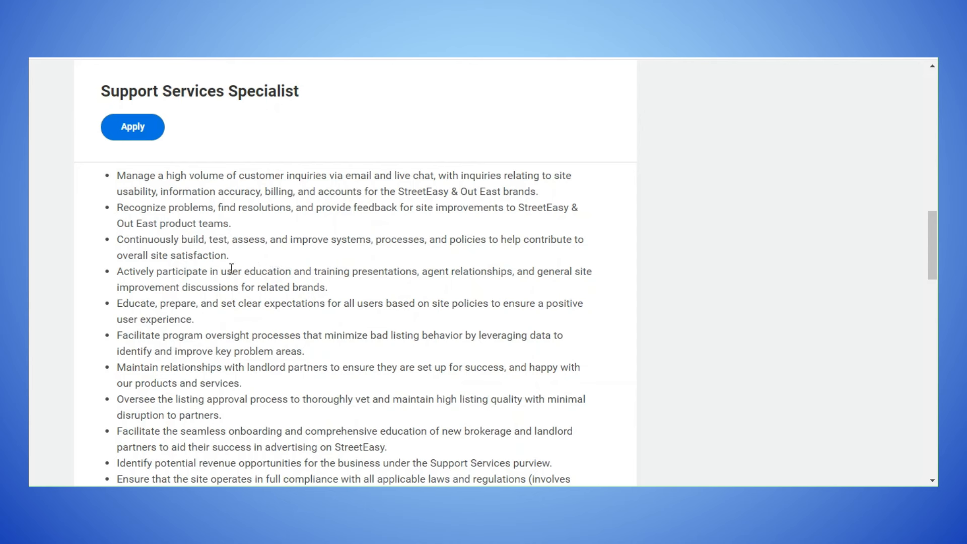
scroll(down, 3)
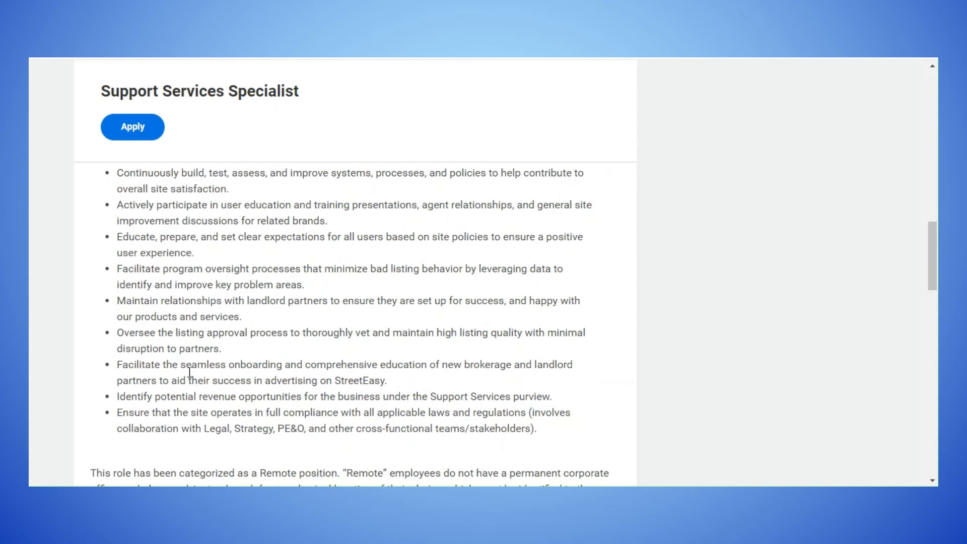
scroll(down, 3)
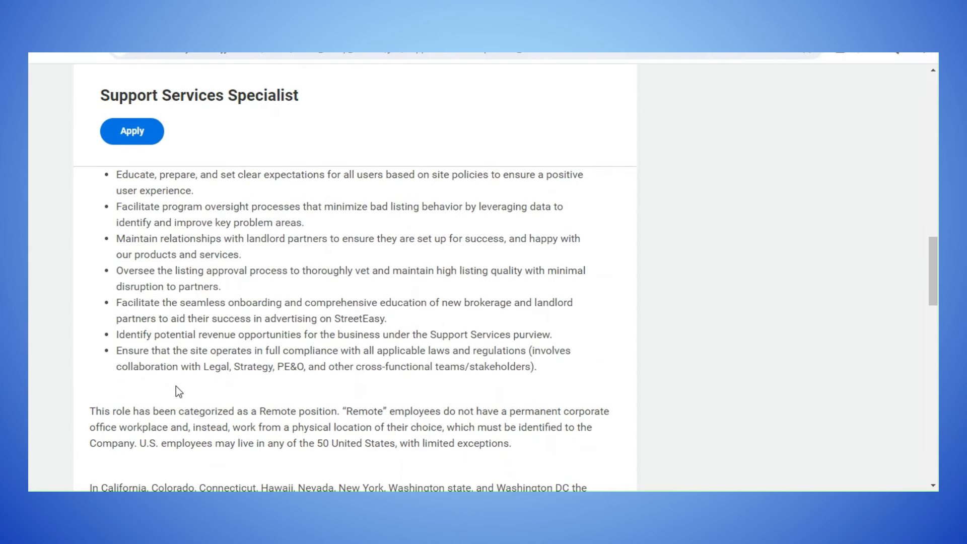
mouse_move(269, 423)
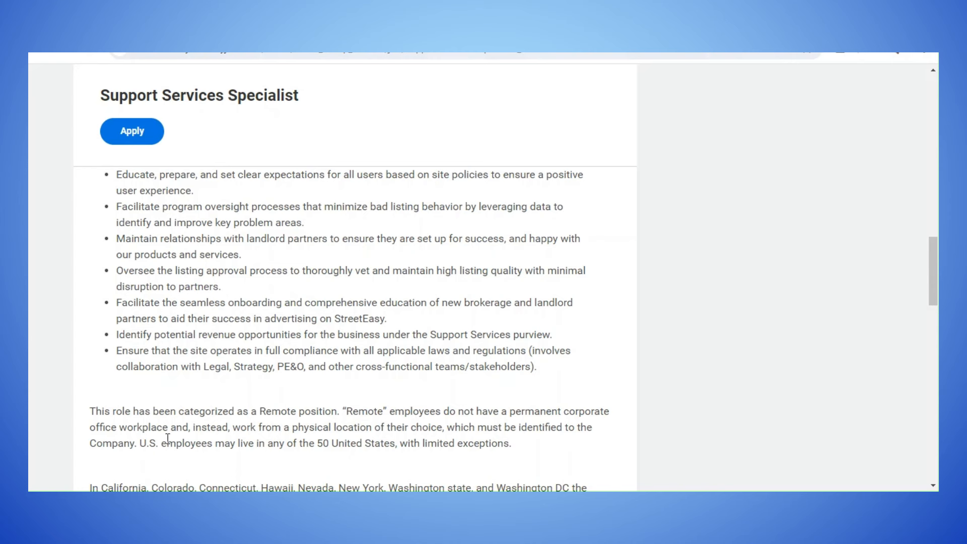
mouse_move(321, 431)
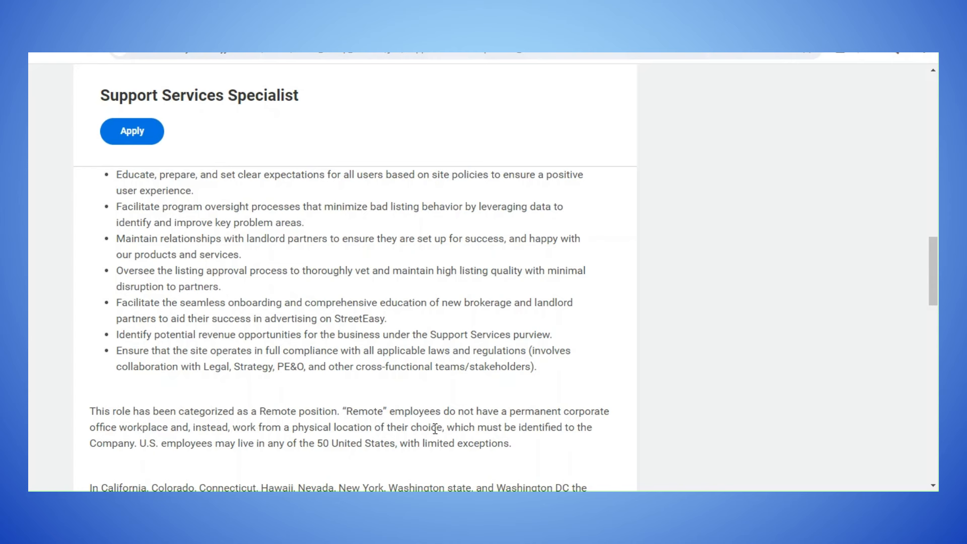
mouse_move(598, 435)
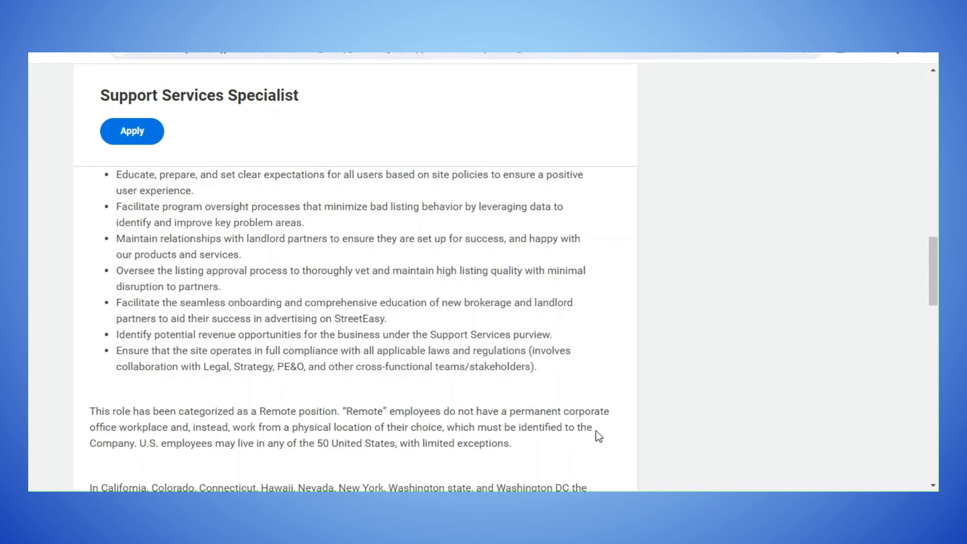
mouse_move(215, 449)
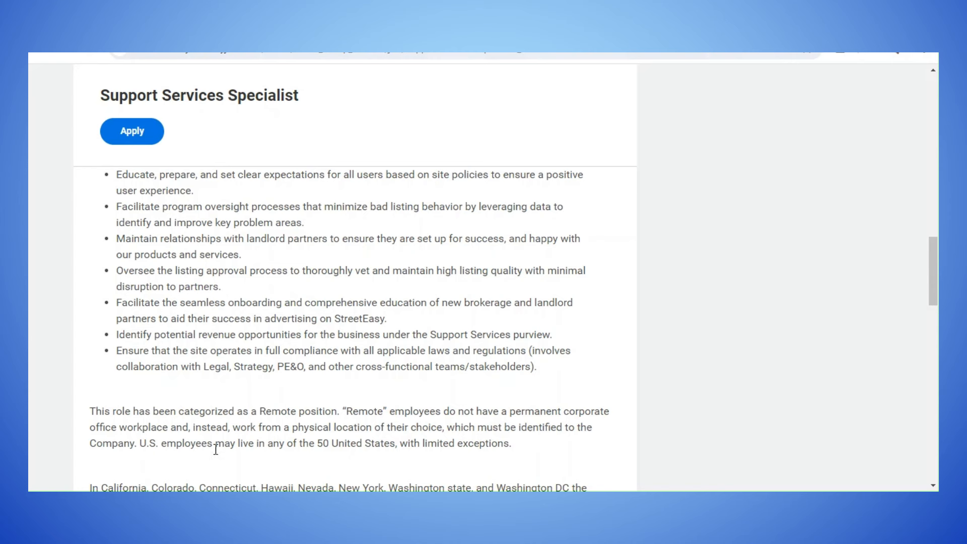
mouse_move(339, 445)
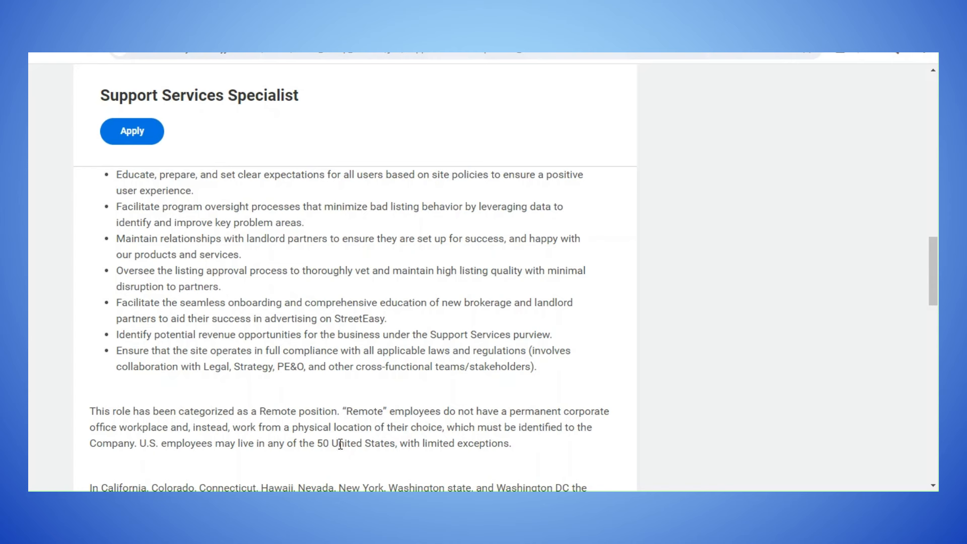
mouse_move(383, 443)
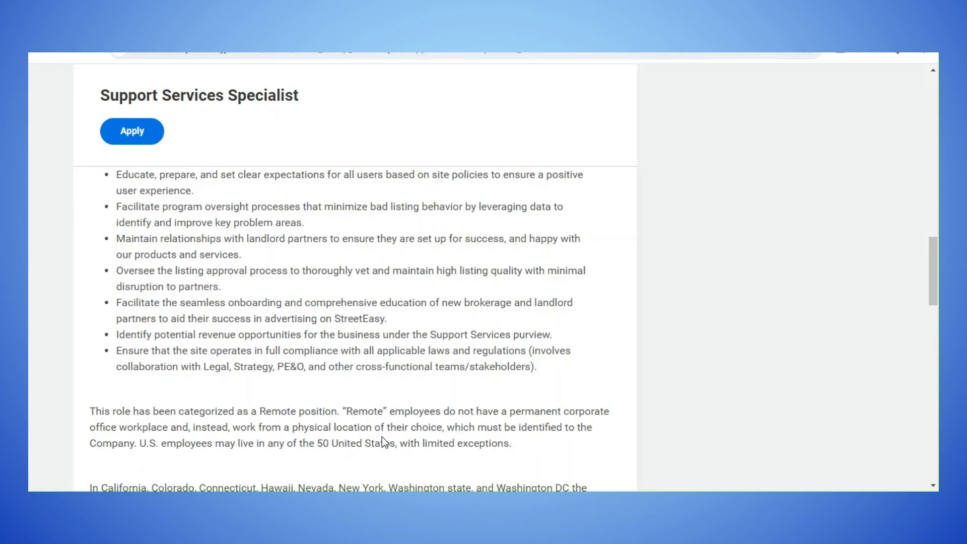
scroll(down, 3)
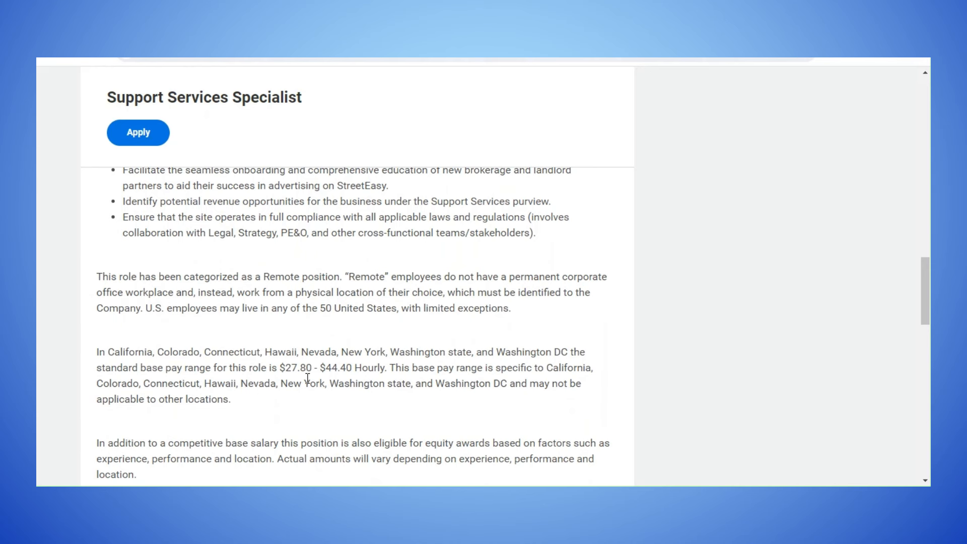
mouse_move(349, 380)
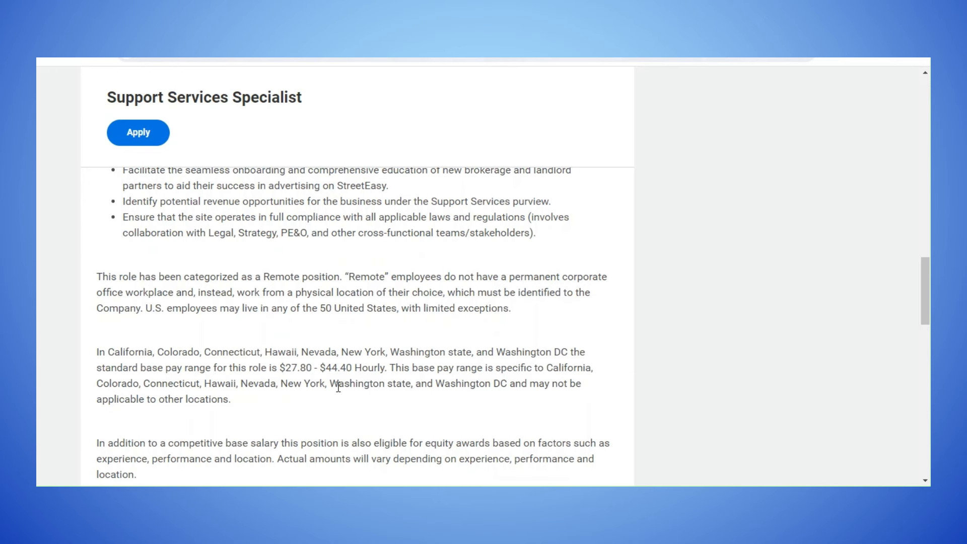
scroll(up, 3)
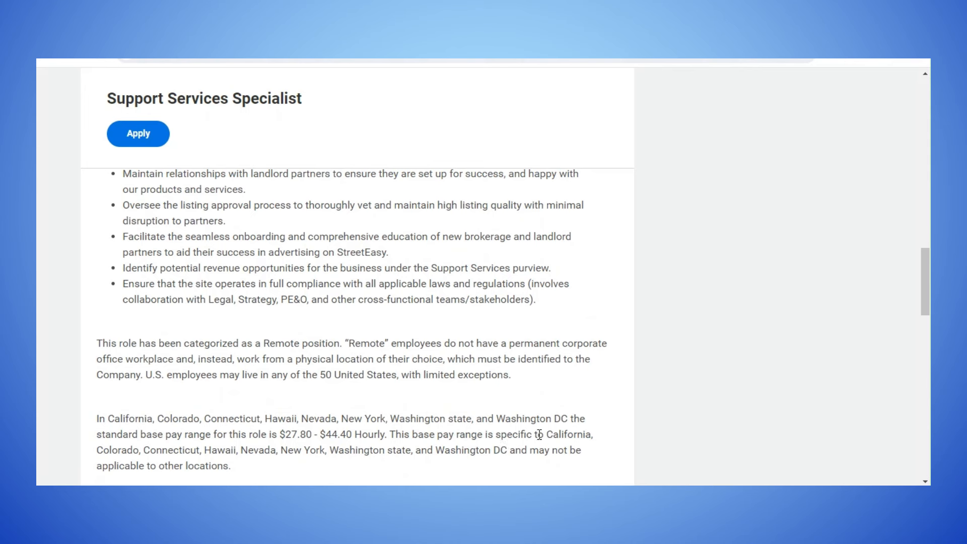
mouse_move(309, 472)
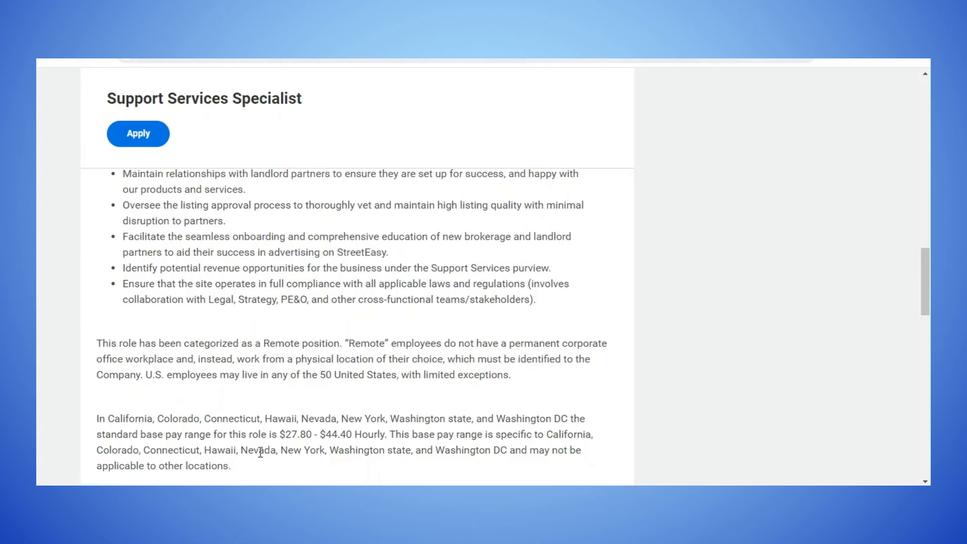
scroll(down, 3)
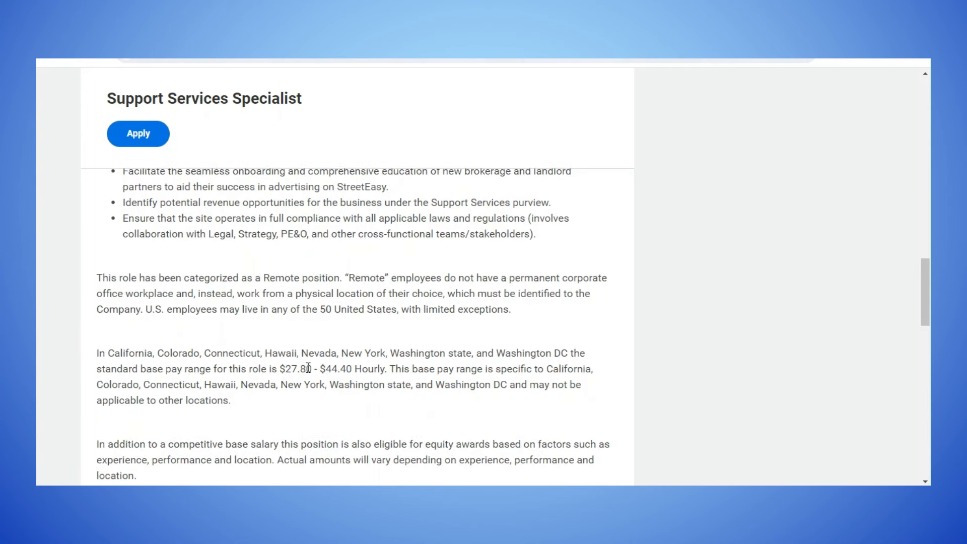
scroll(down, 3)
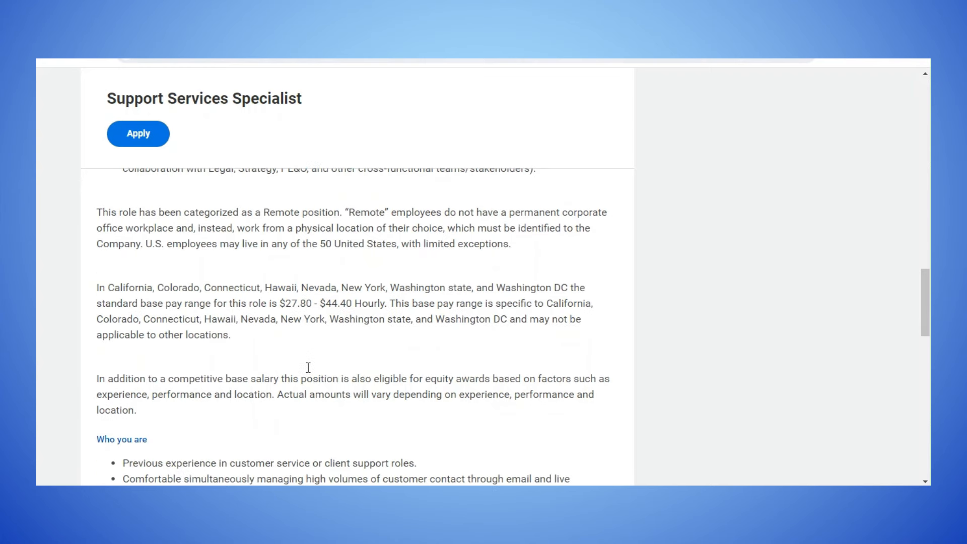
scroll(down, 3)
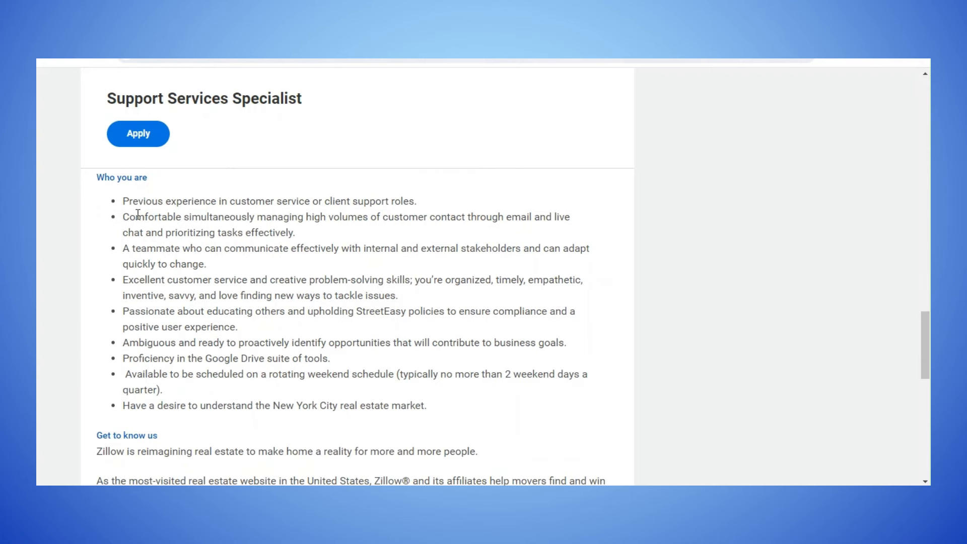
mouse_move(192, 206)
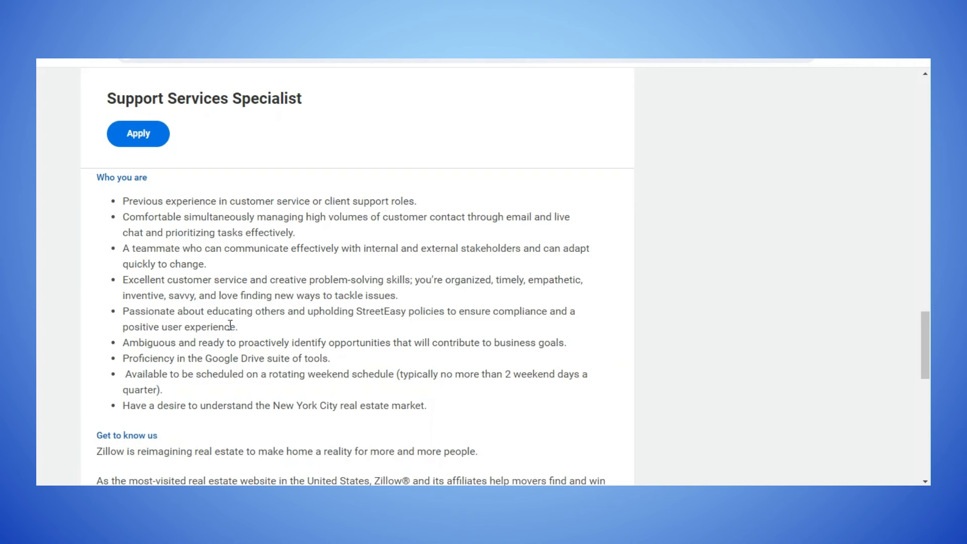
scroll(up, 3)
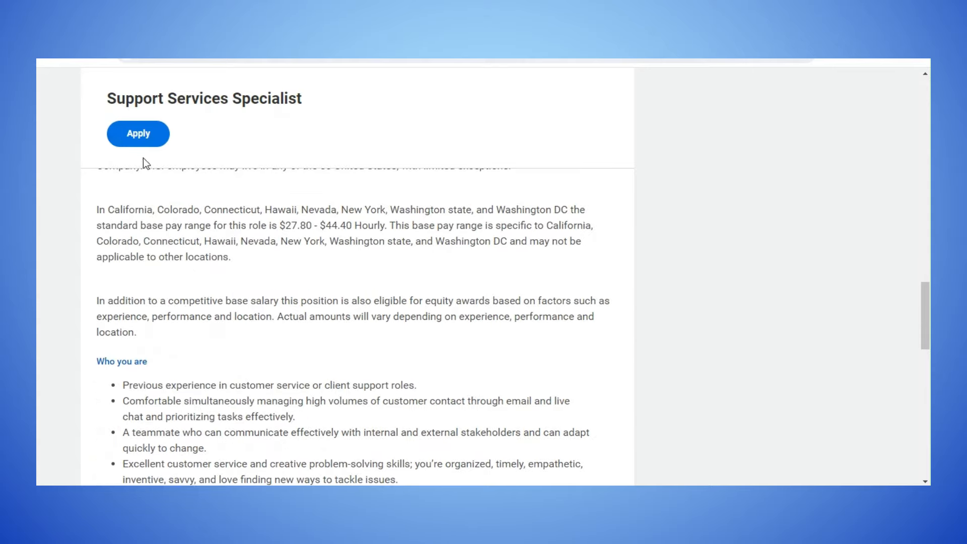
scroll(up, 3)
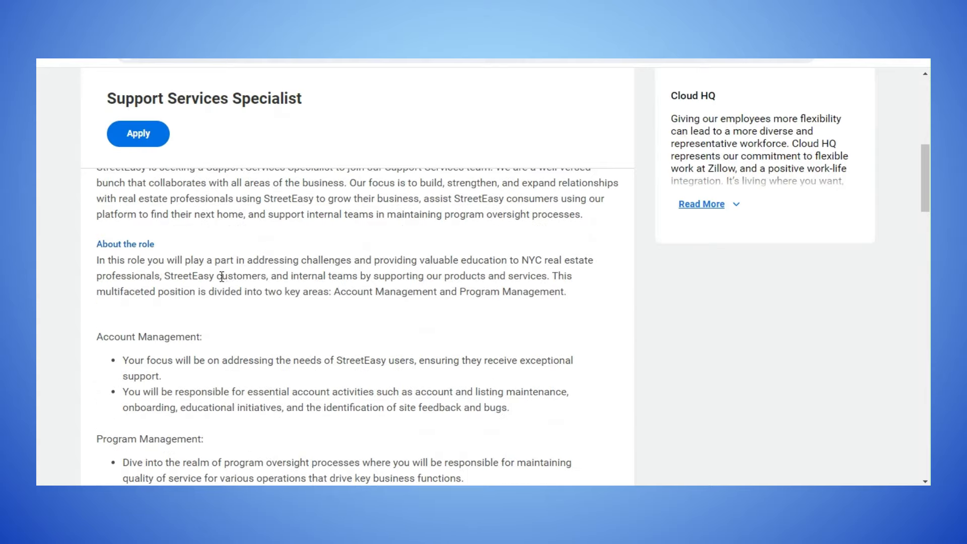
scroll(up, 3)
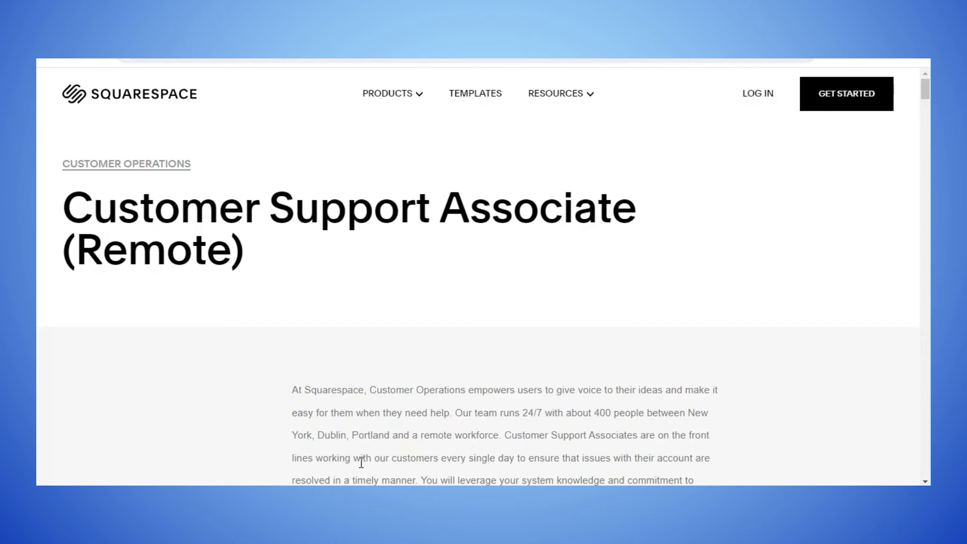
scroll(down, 3)
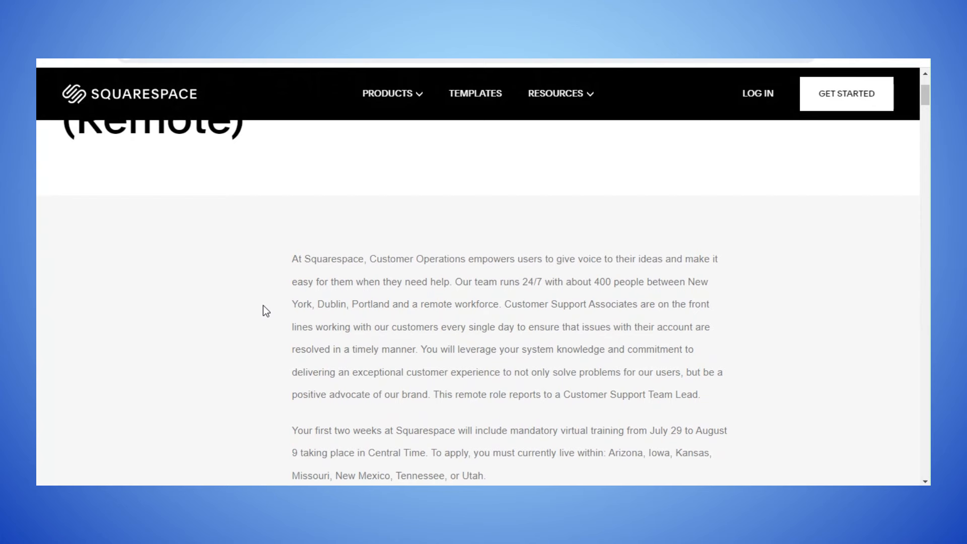
scroll(down, 3)
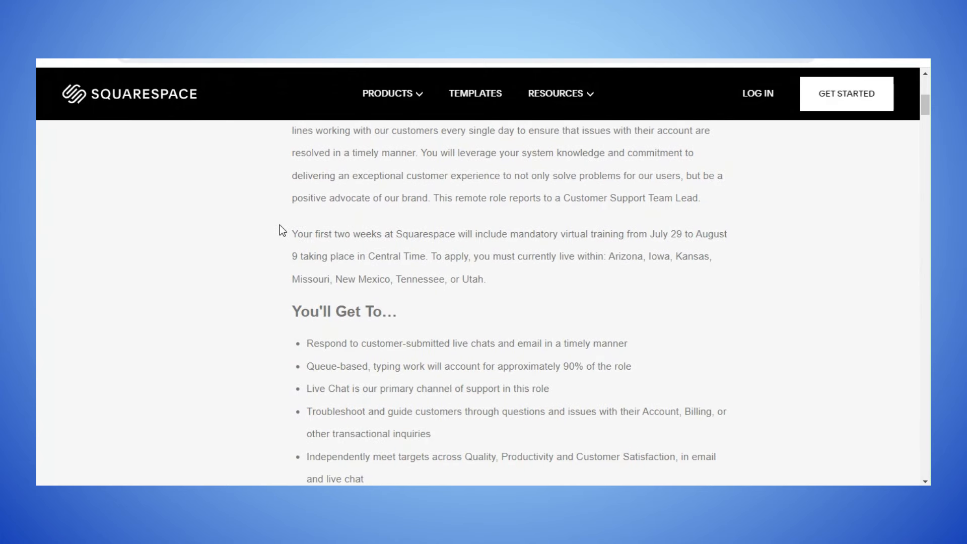
scroll(down, 3)
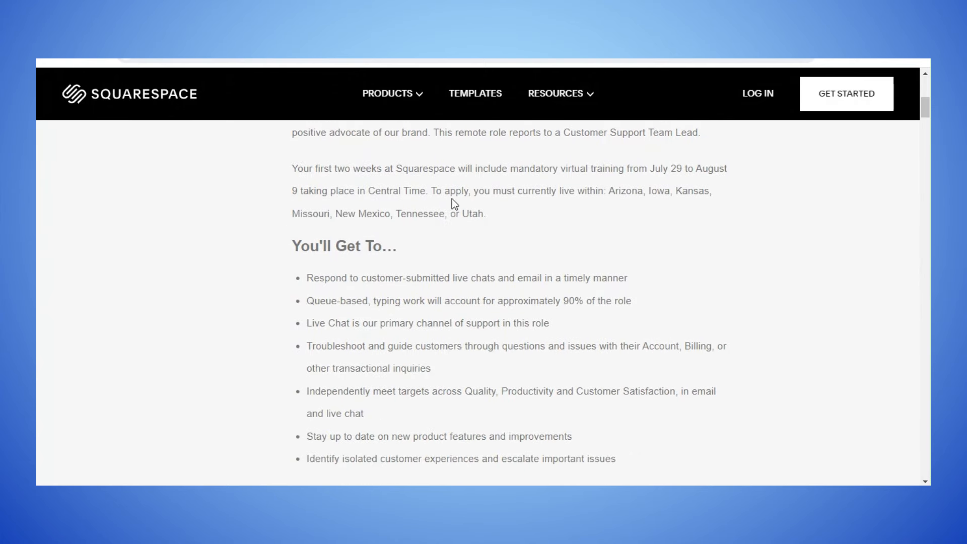
mouse_move(591, 205)
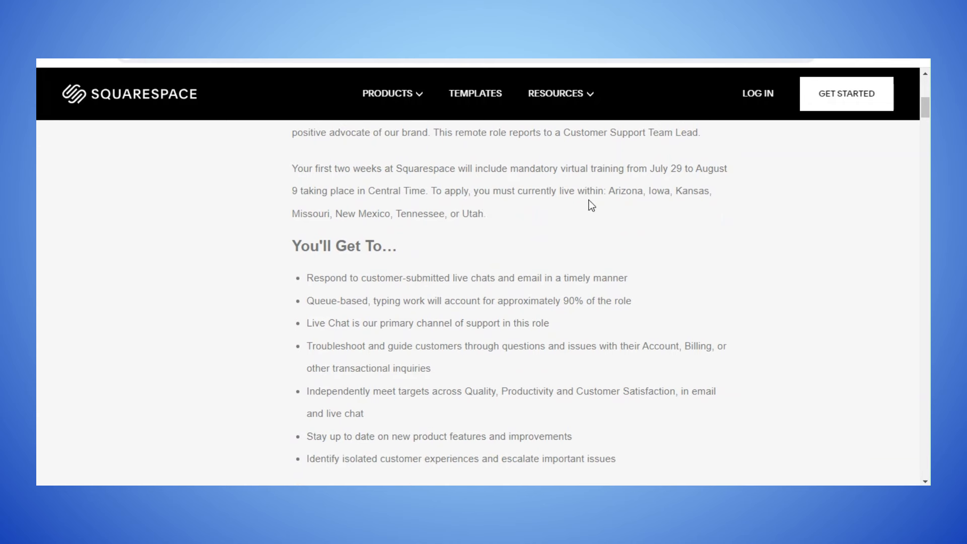
mouse_move(665, 193)
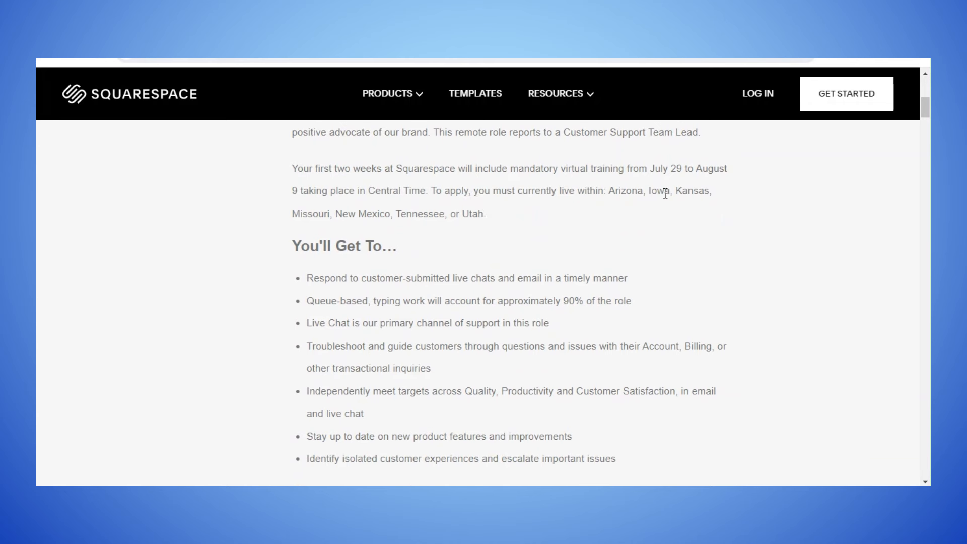
mouse_move(334, 214)
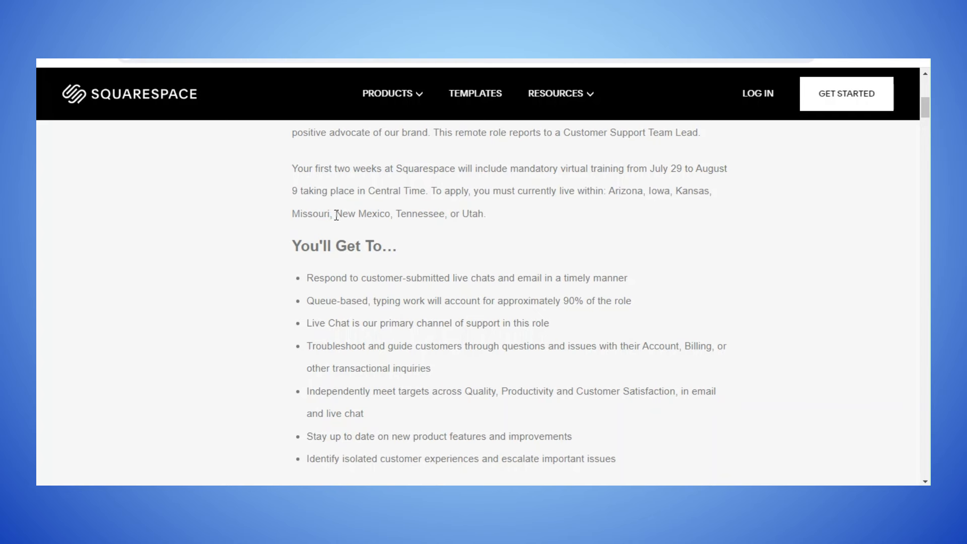
mouse_move(320, 192)
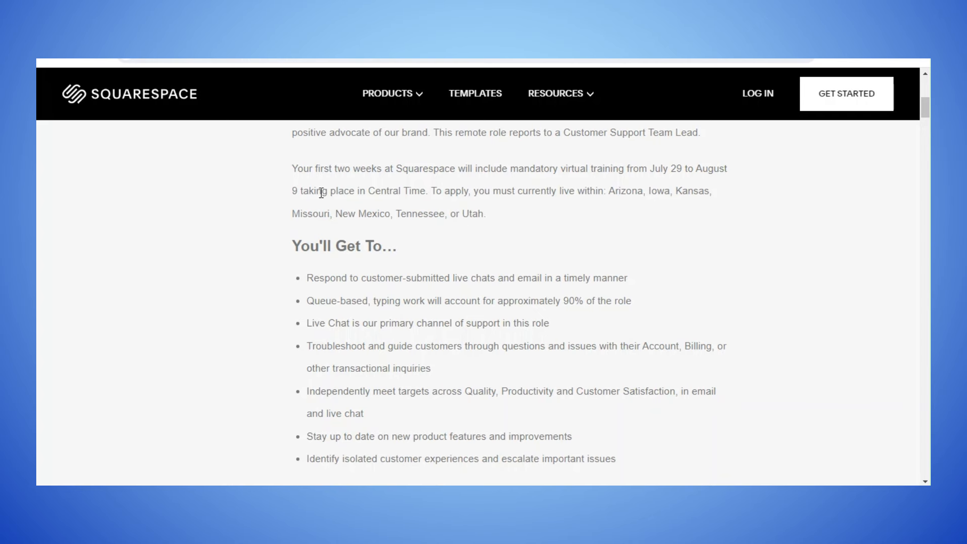
scroll(up, 3)
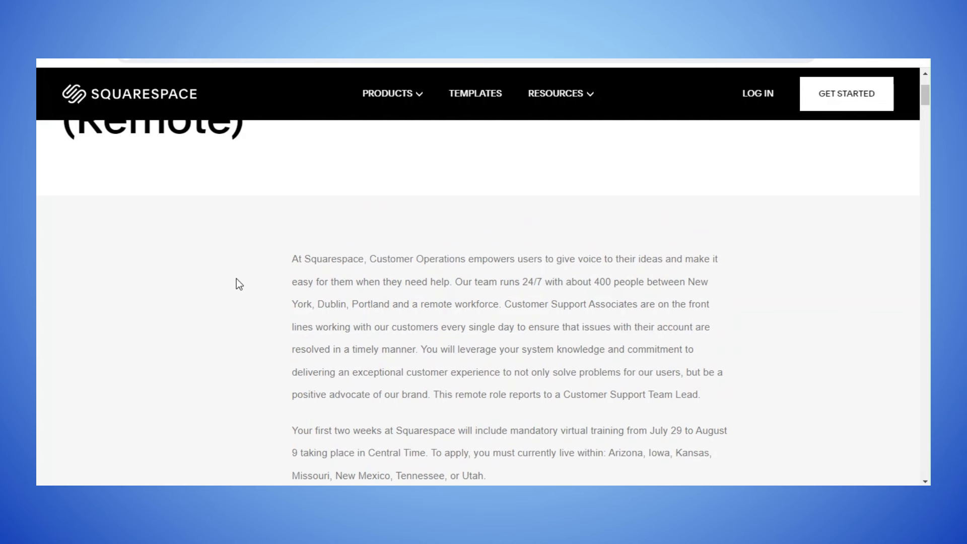
scroll(down, 3)
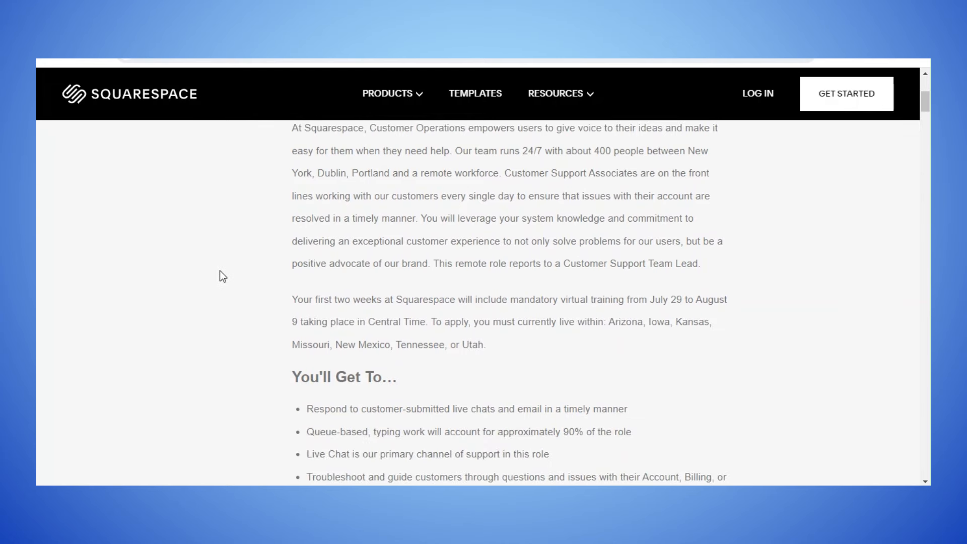
scroll(down, 3)
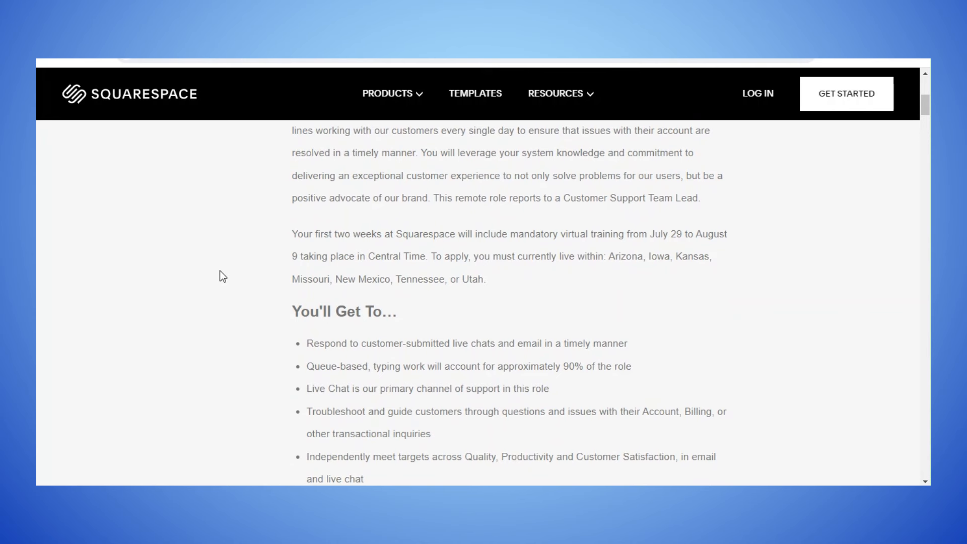
scroll(down, 3)
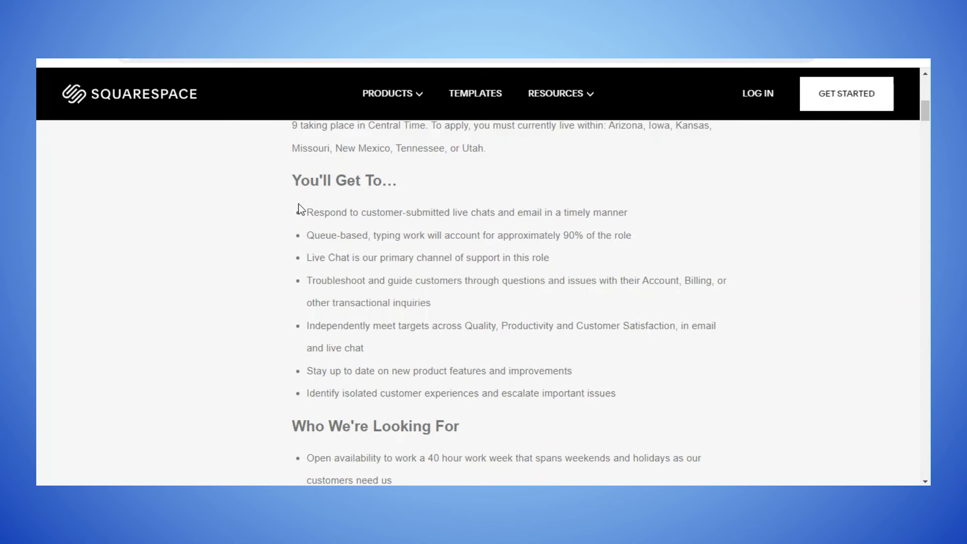
mouse_move(432, 231)
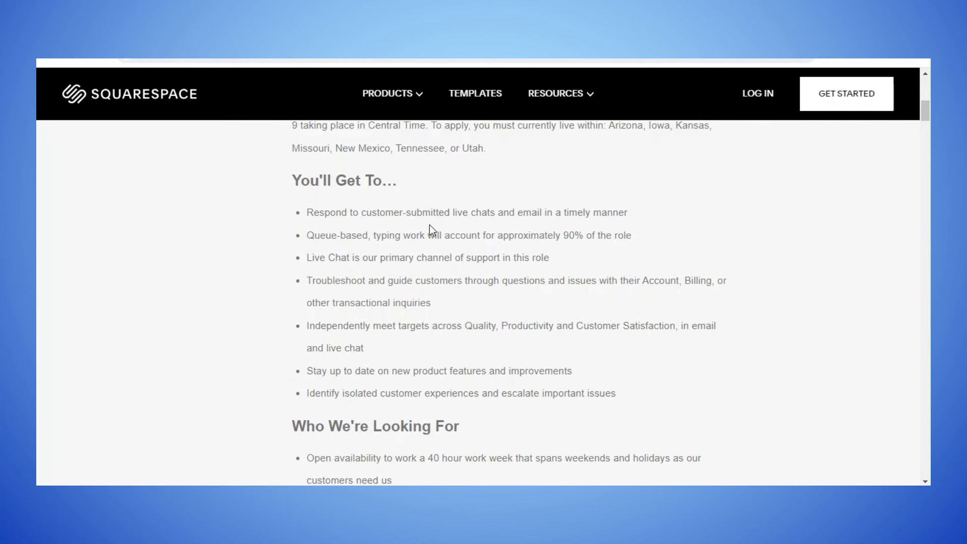
mouse_move(418, 242)
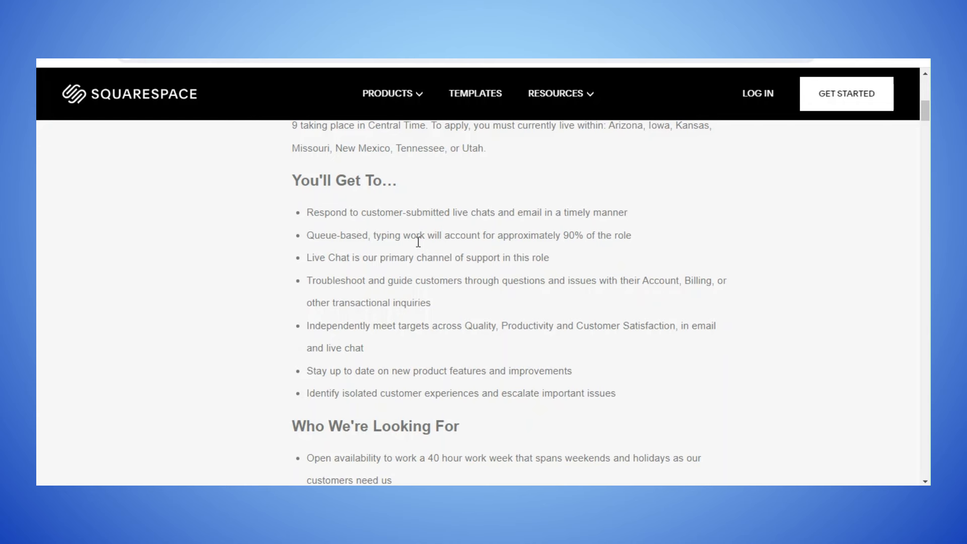
mouse_move(441, 239)
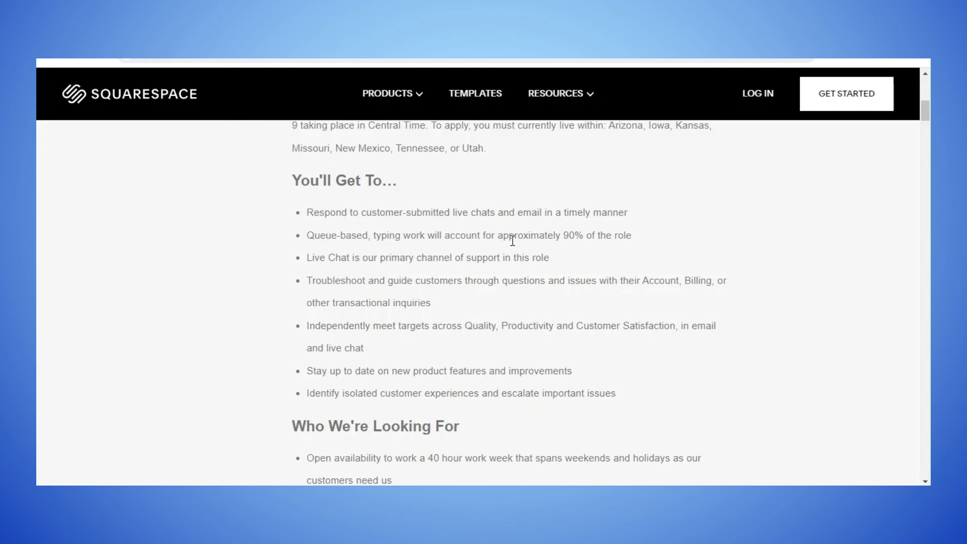
mouse_move(346, 261)
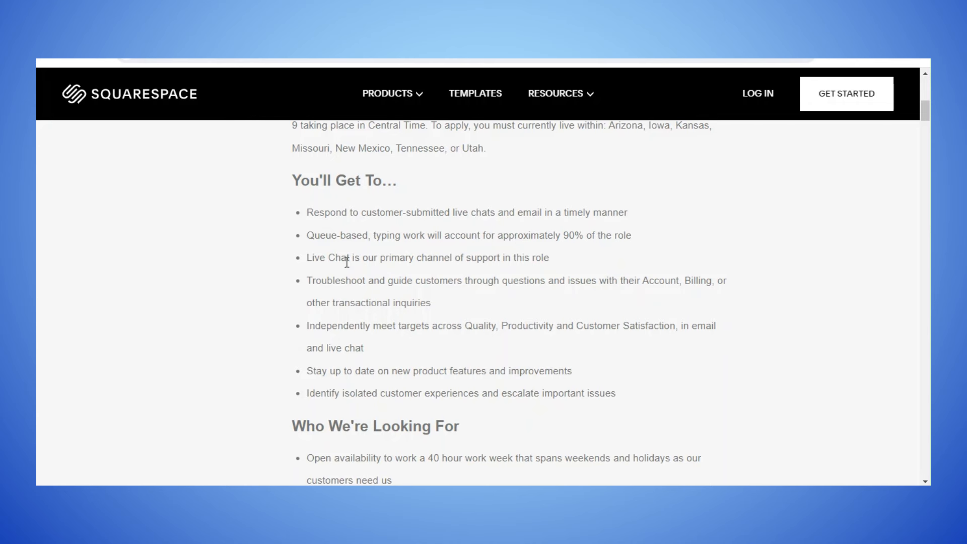
mouse_move(468, 260)
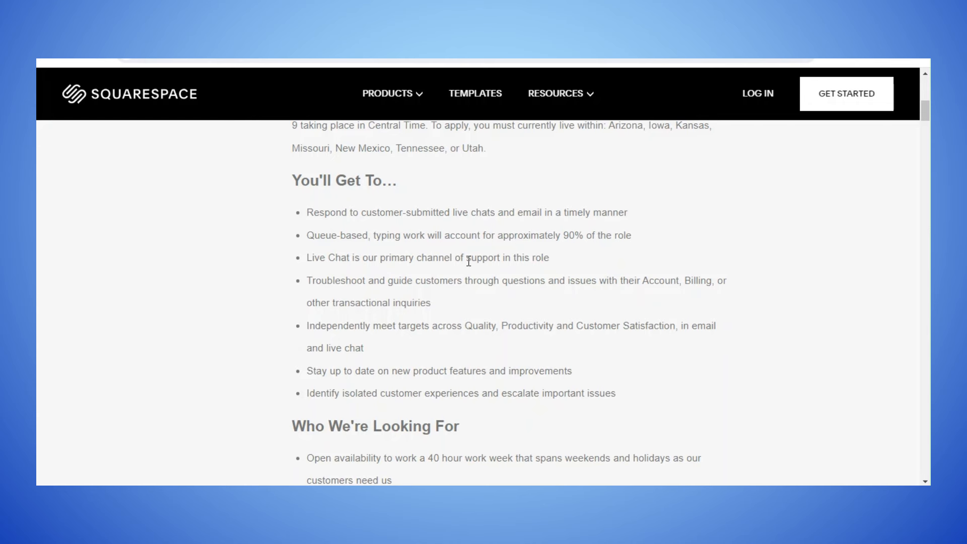
mouse_move(329, 292)
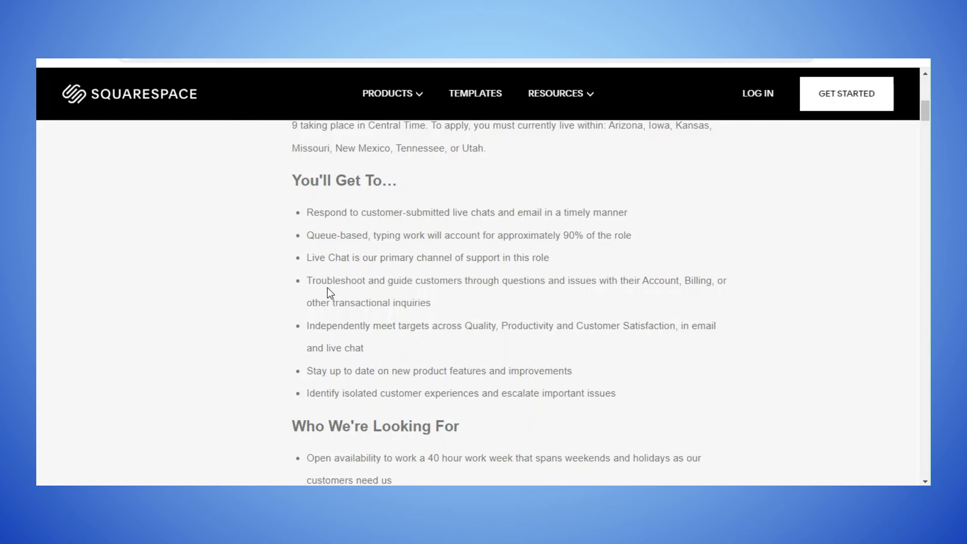
mouse_move(519, 285)
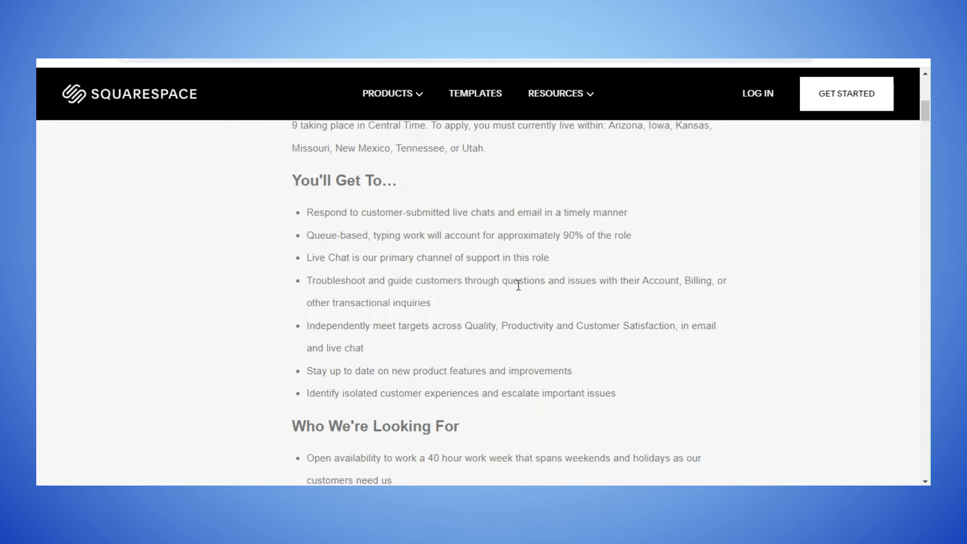
mouse_move(339, 326)
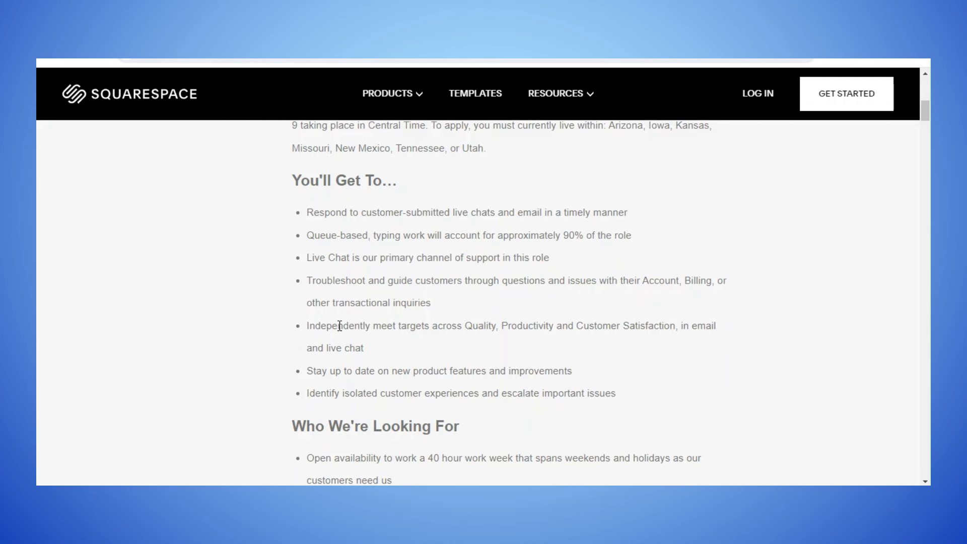
mouse_move(480, 338)
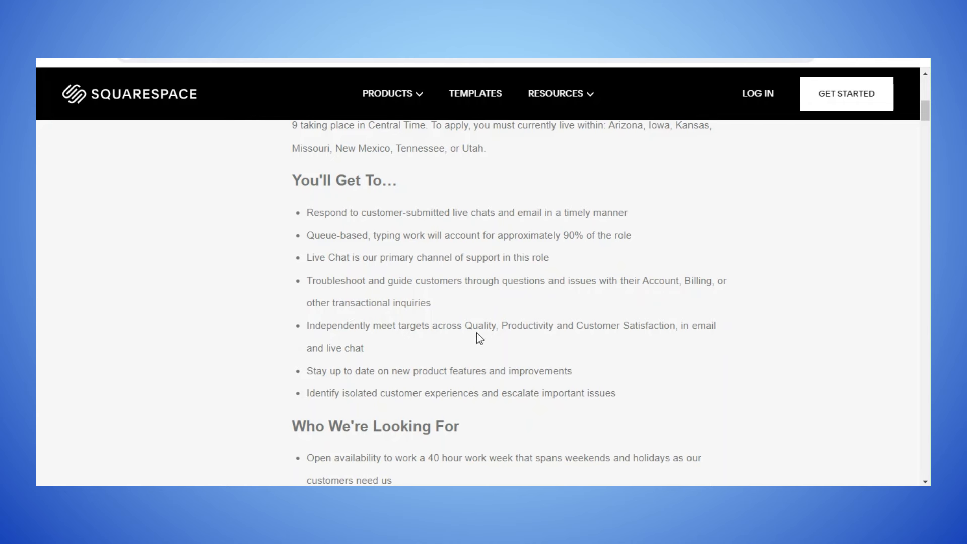
mouse_move(560, 331)
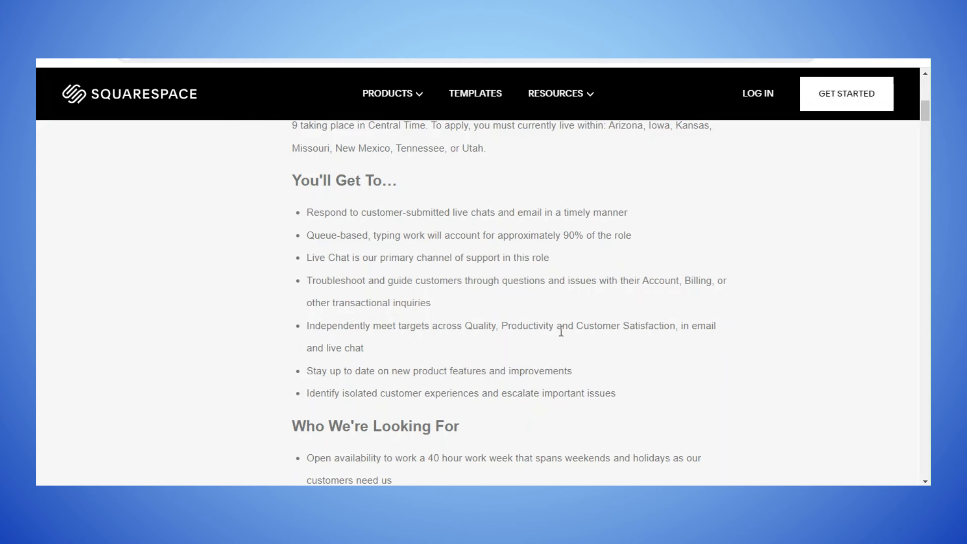
mouse_move(327, 369)
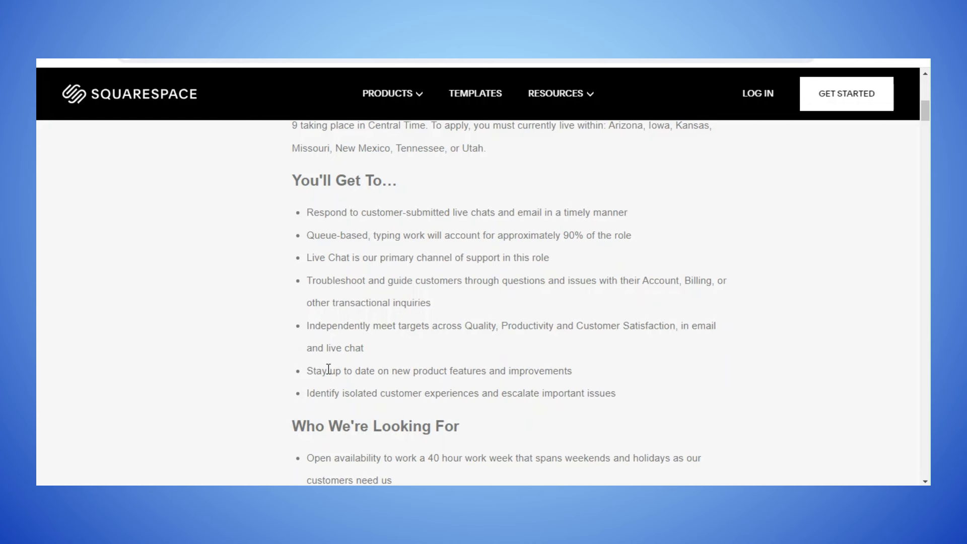
mouse_move(469, 370)
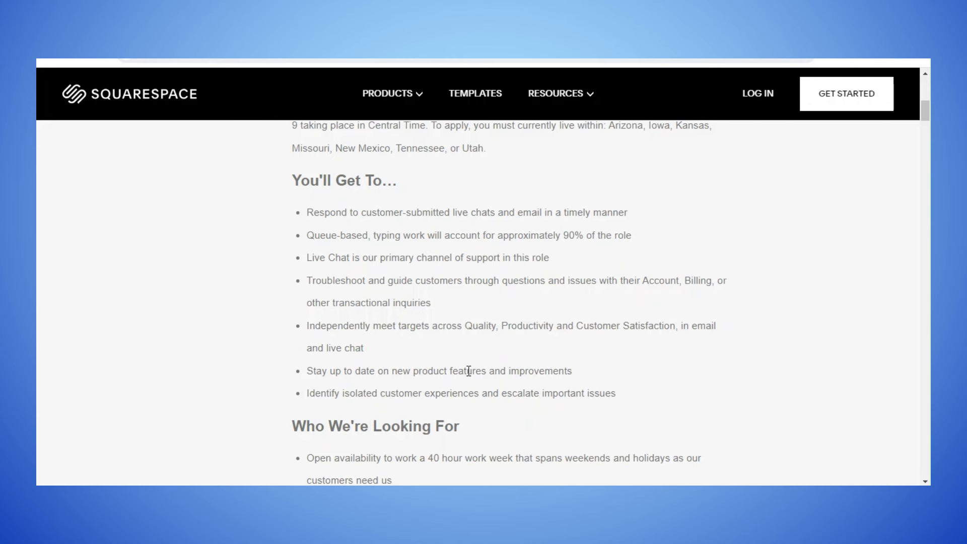
mouse_move(383, 407)
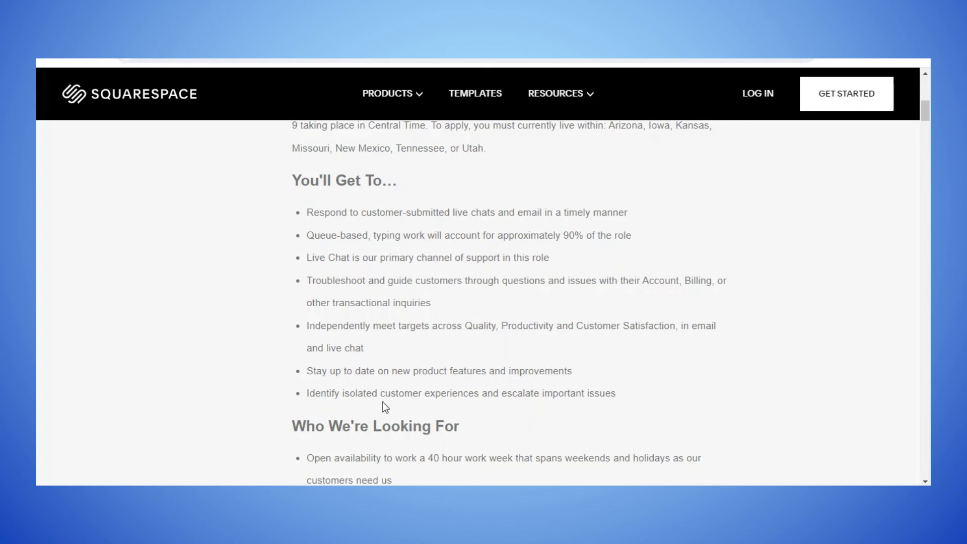
mouse_move(304, 377)
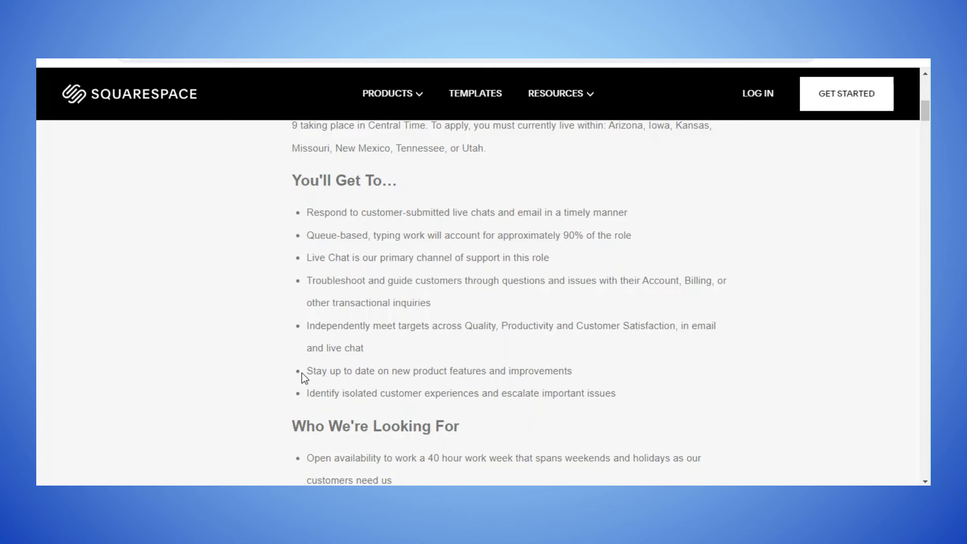
scroll(down, 3)
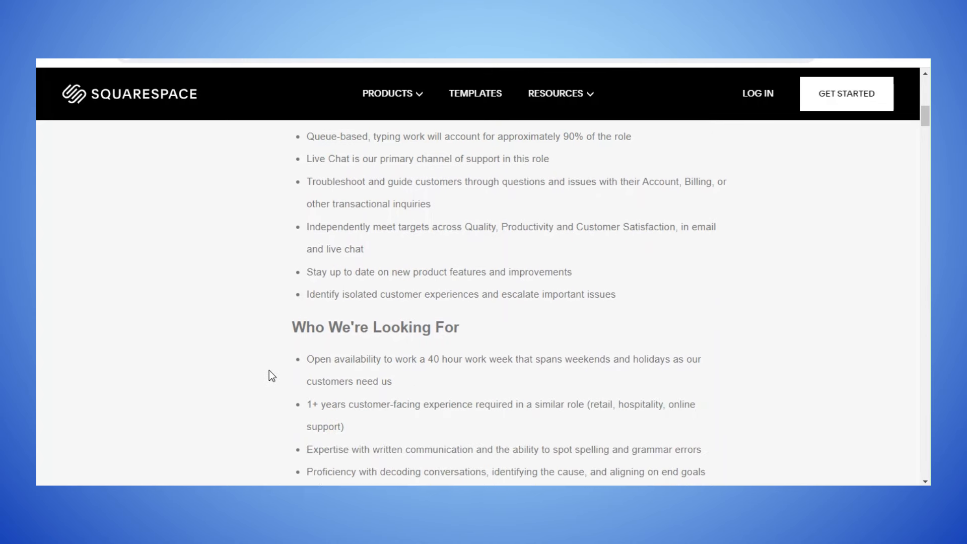
scroll(down, 3)
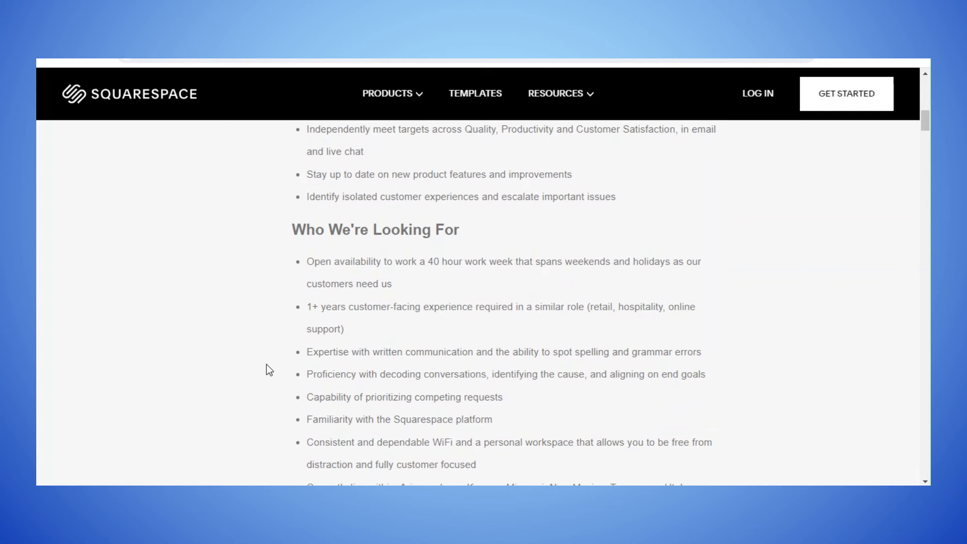
scroll(down, 3)
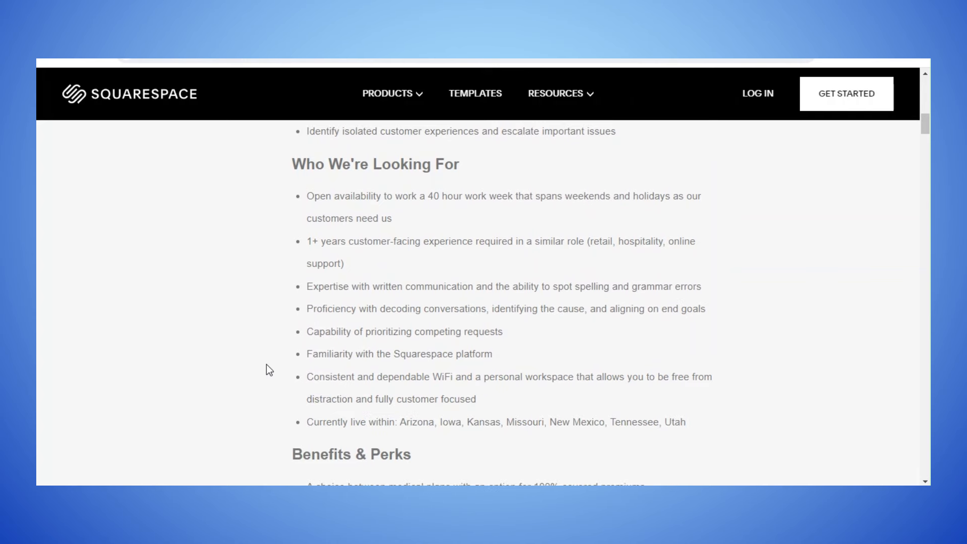
scroll(down, 3)
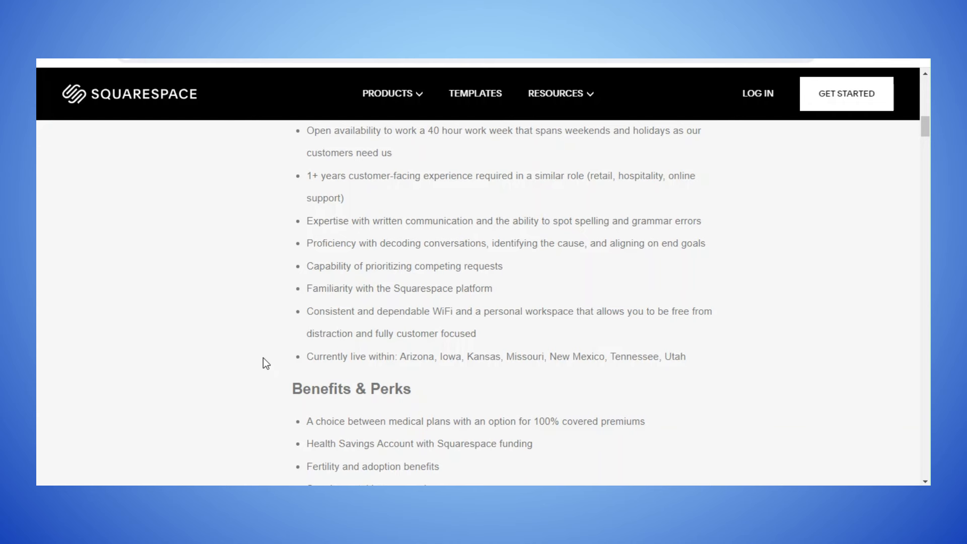
mouse_move(417, 361)
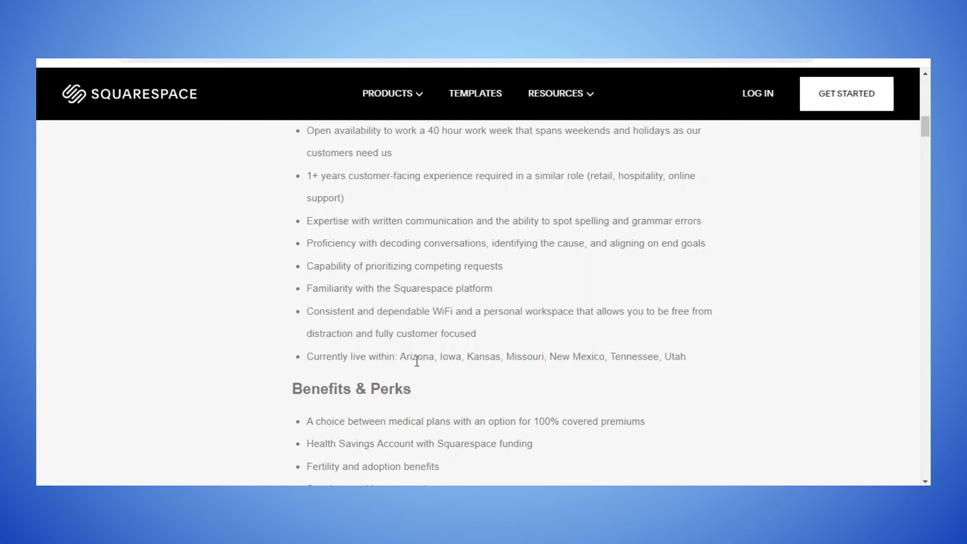
mouse_move(473, 360)
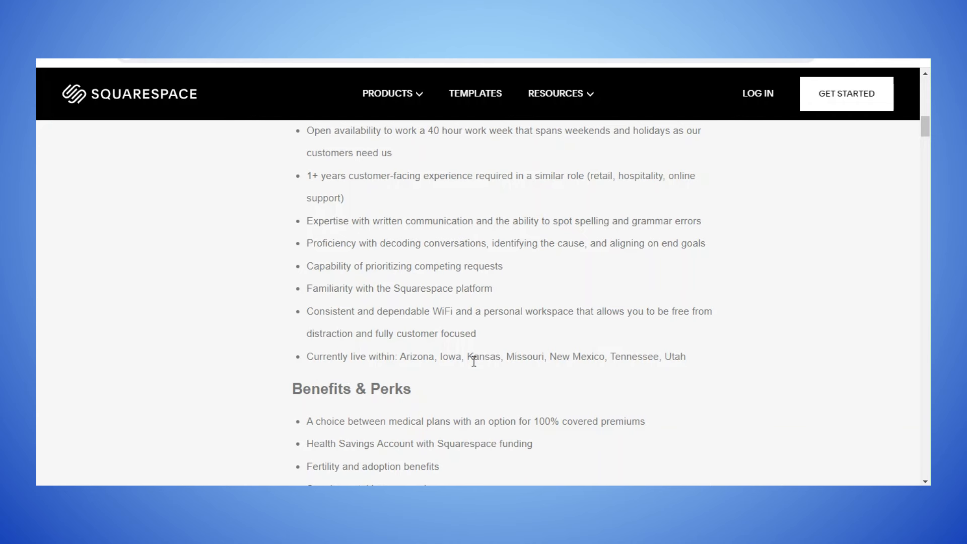
mouse_move(665, 357)
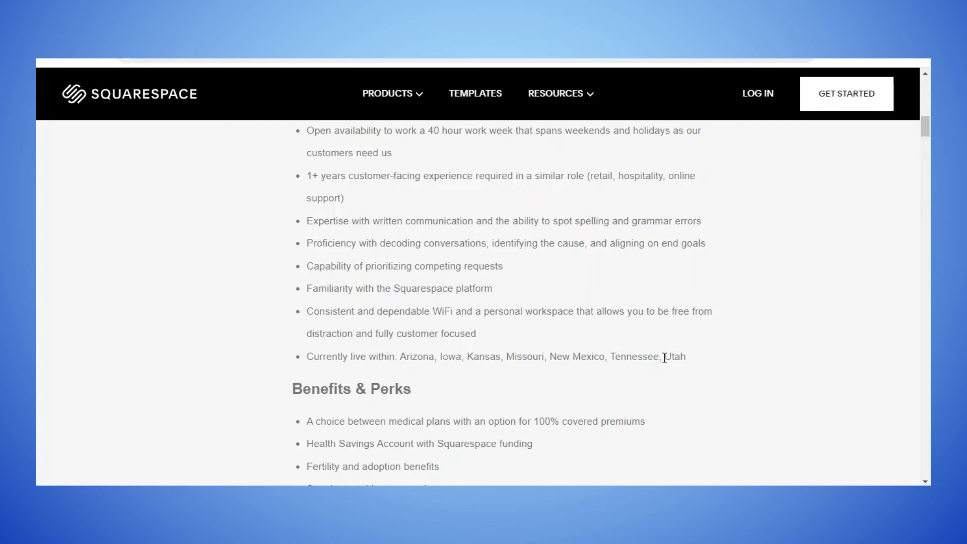
scroll(down, 3)
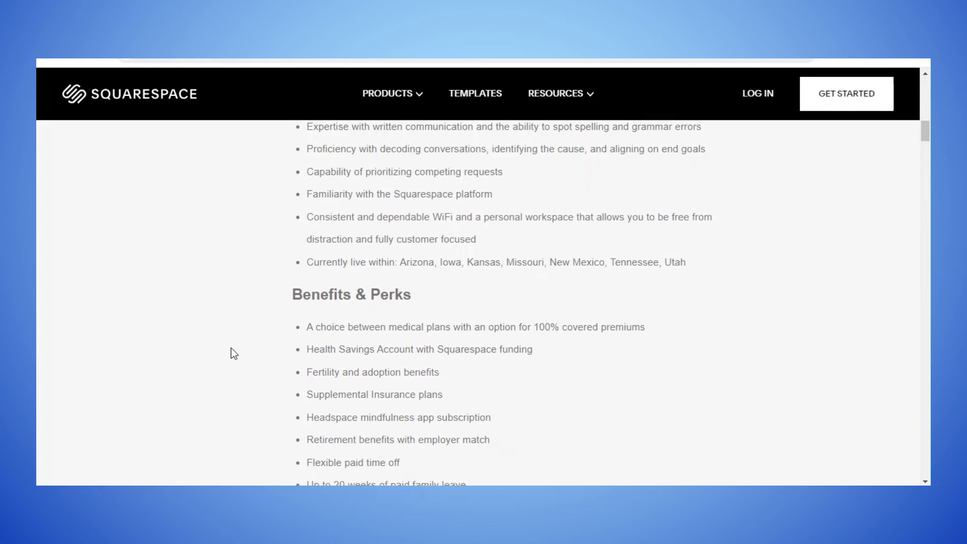
scroll(down, 3)
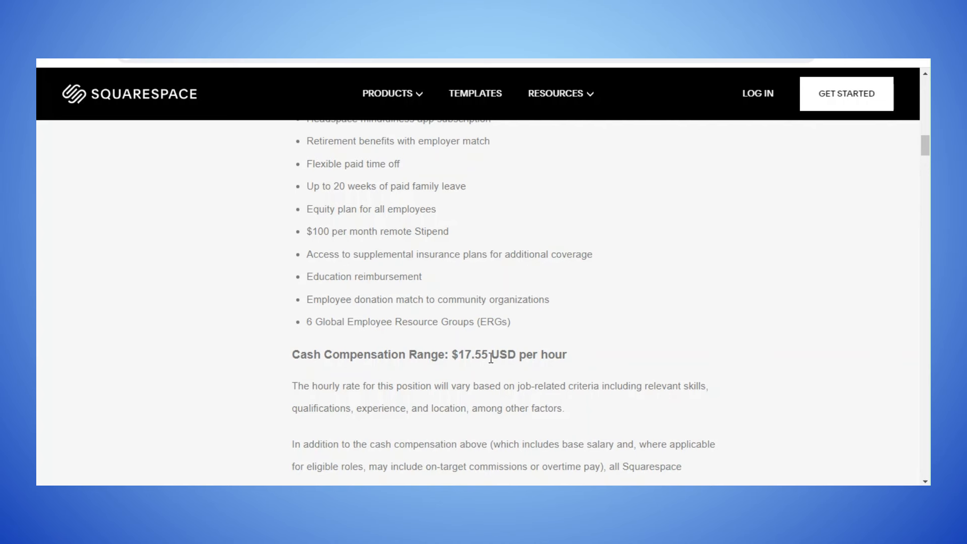
mouse_move(273, 372)
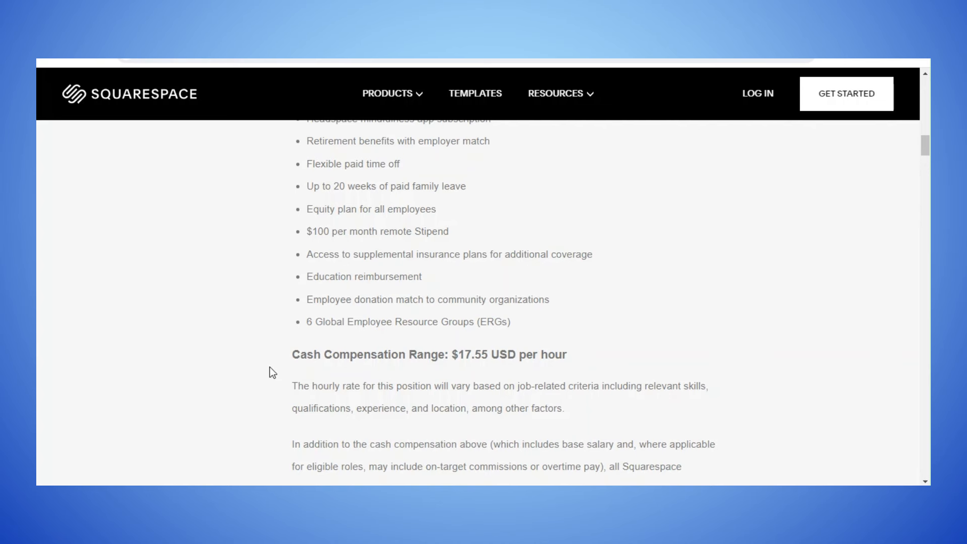
scroll(up, 3)
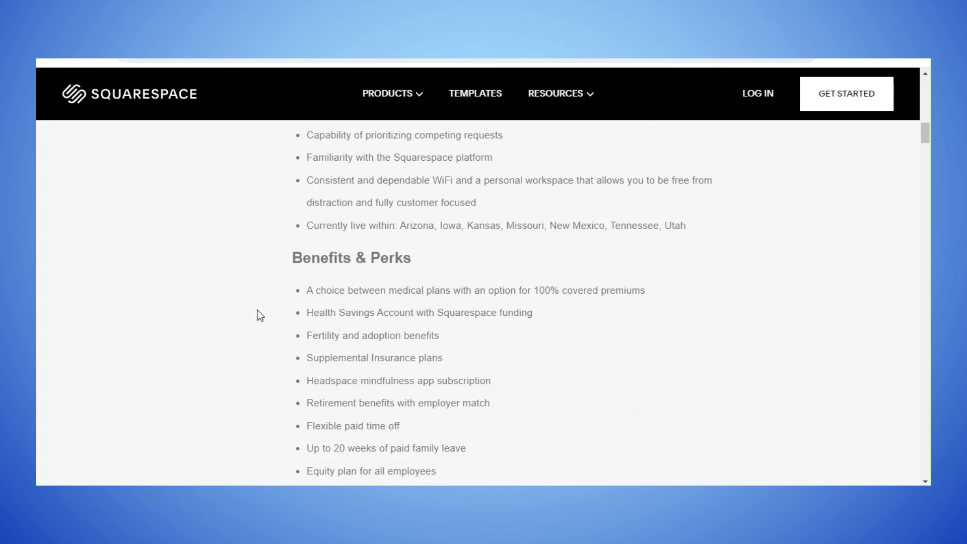
scroll(down, 3)
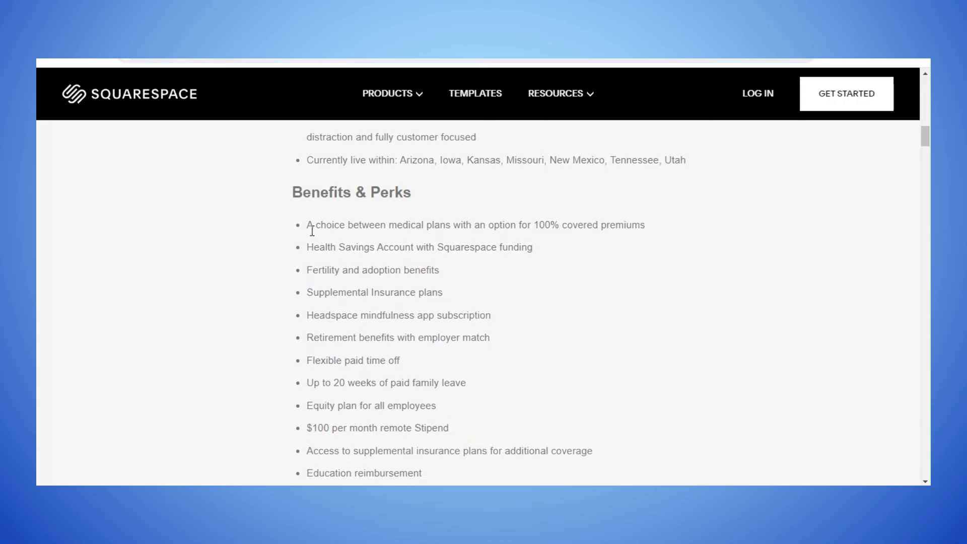
mouse_move(480, 230)
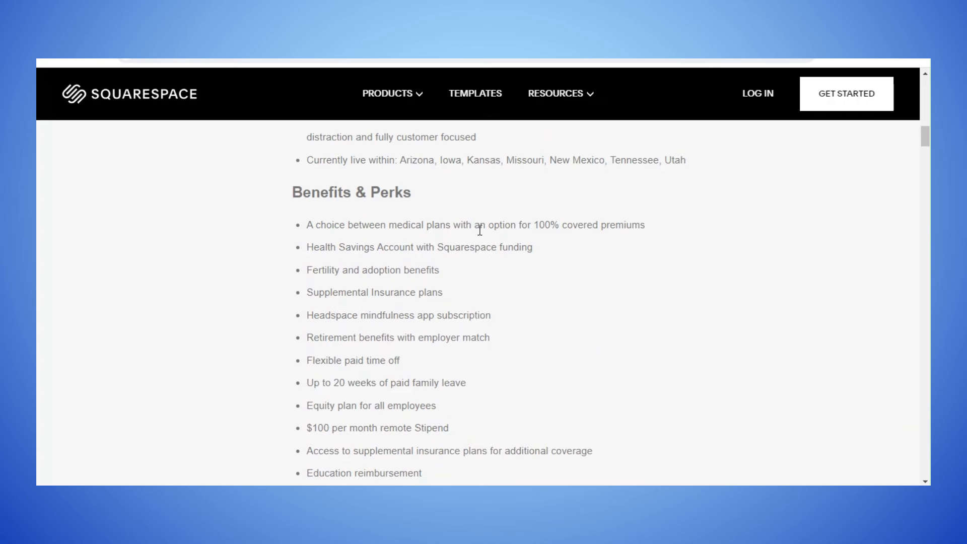
mouse_move(602, 223)
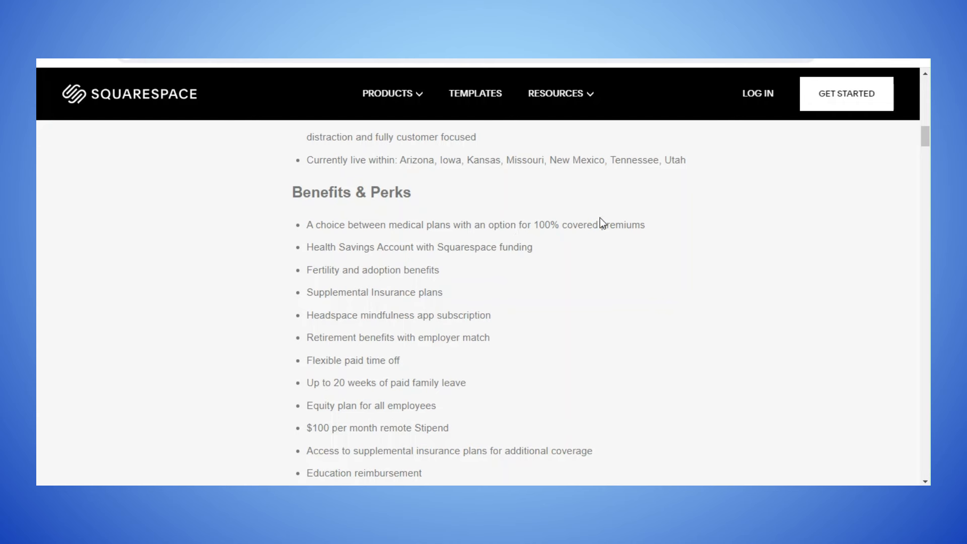
mouse_move(387, 261)
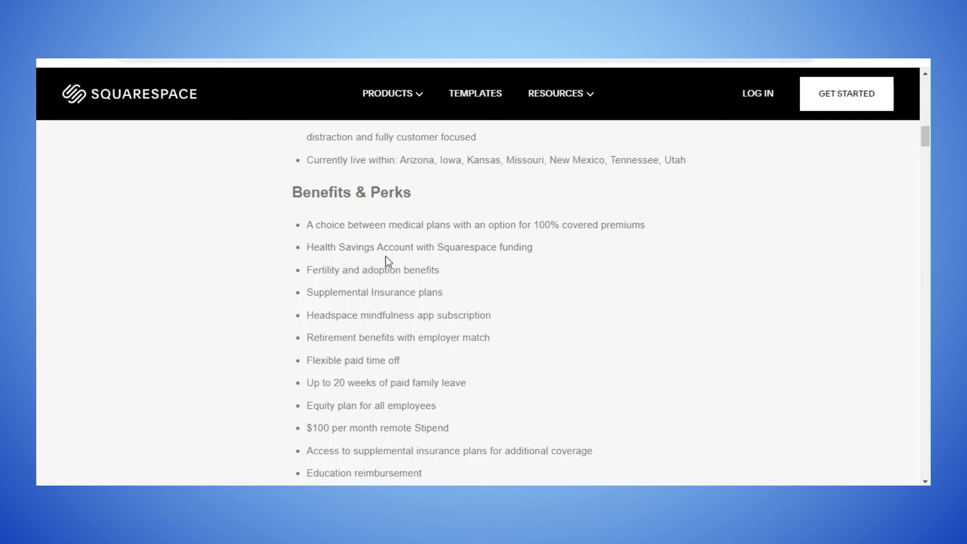
mouse_move(398, 270)
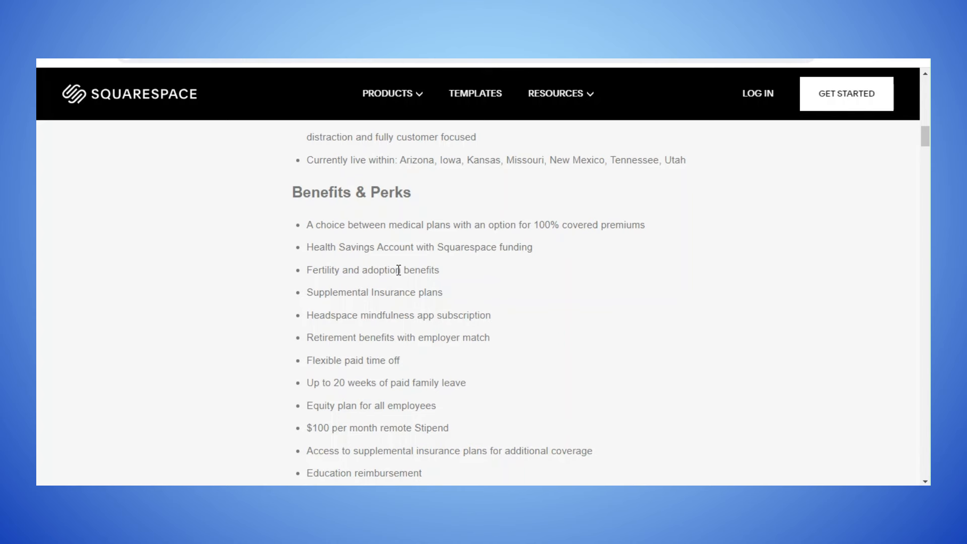
mouse_move(317, 292)
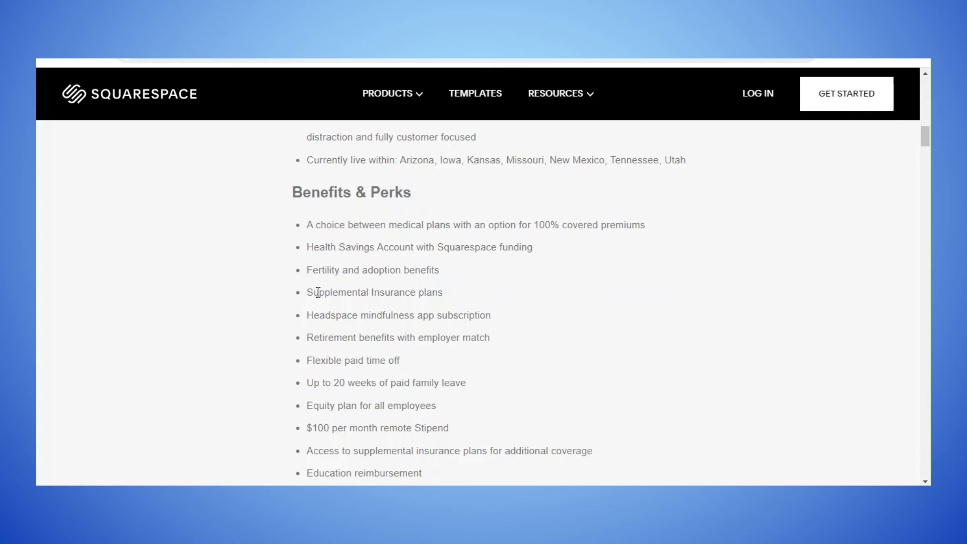
scroll(down, 3)
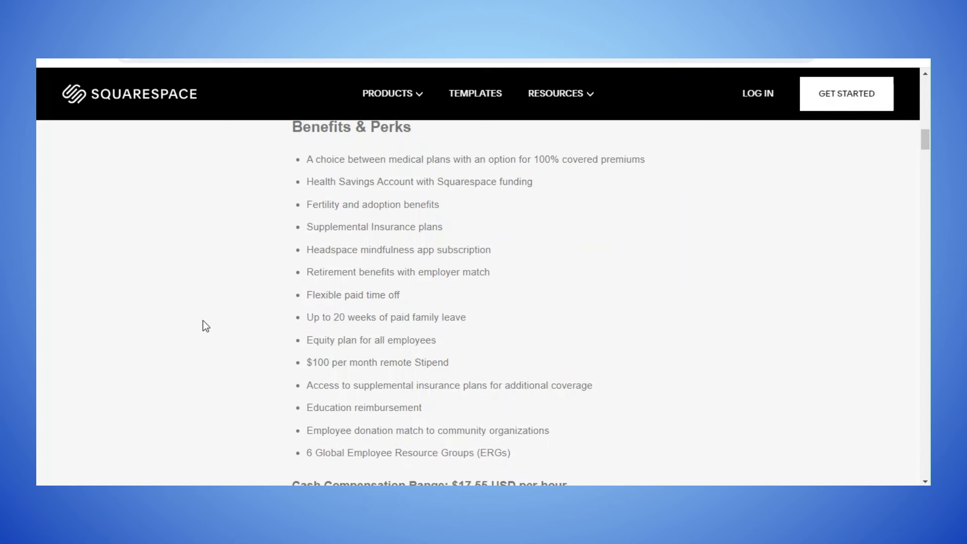
mouse_move(241, 333)
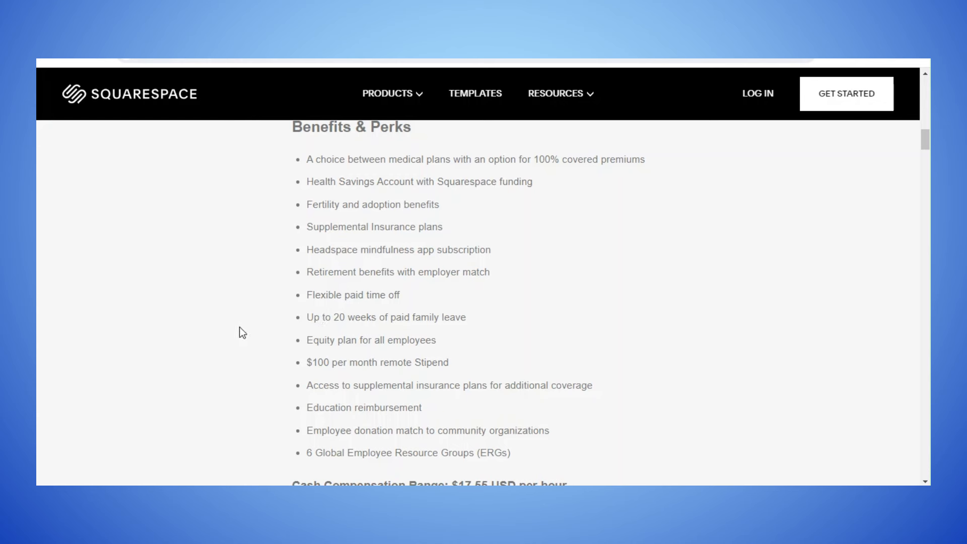
mouse_move(247, 330)
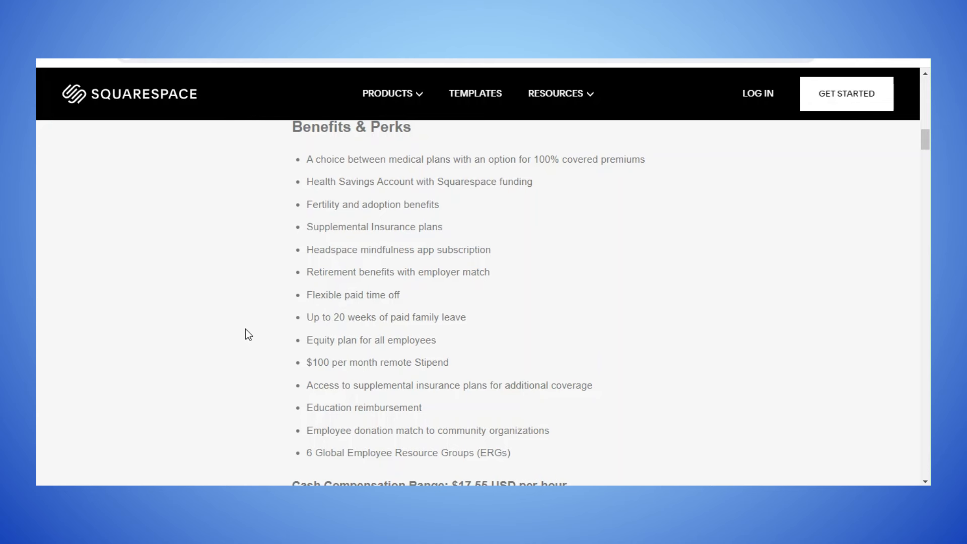
scroll(down, 3)
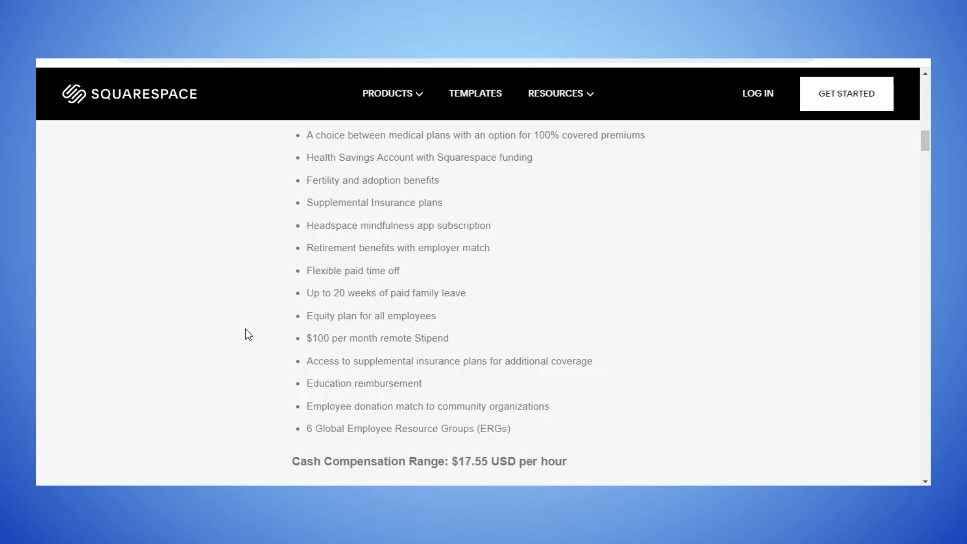
scroll(down, 3)
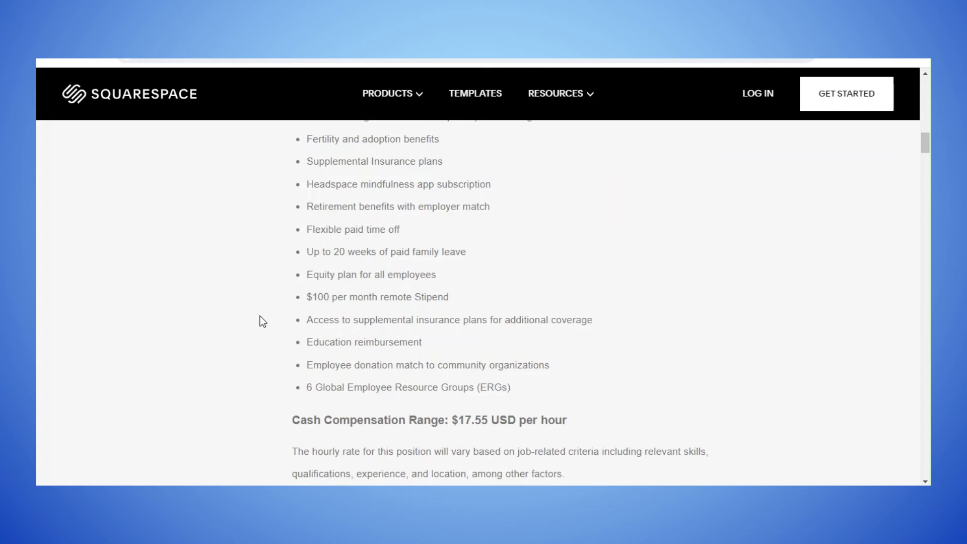
mouse_move(274, 300)
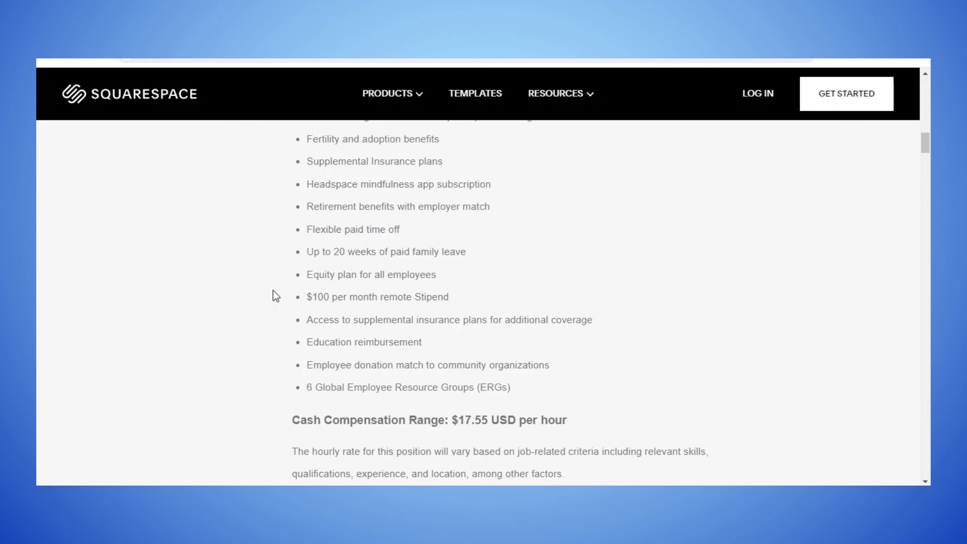
mouse_move(272, 304)
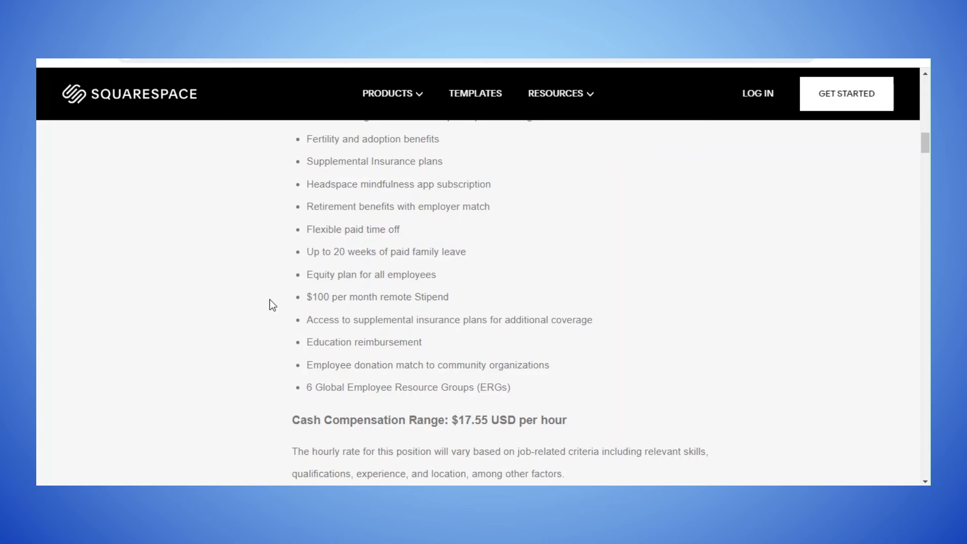
scroll(down, 3)
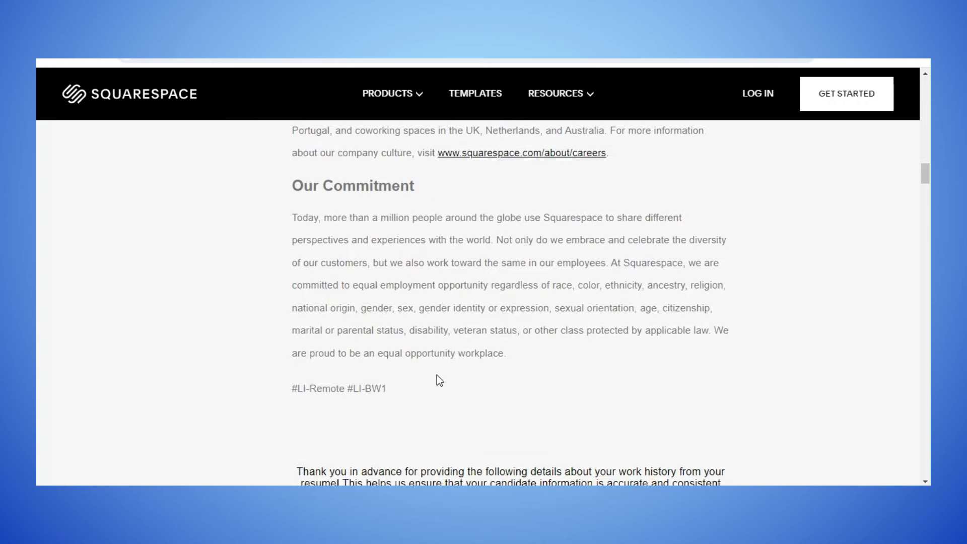
scroll(down, 3)
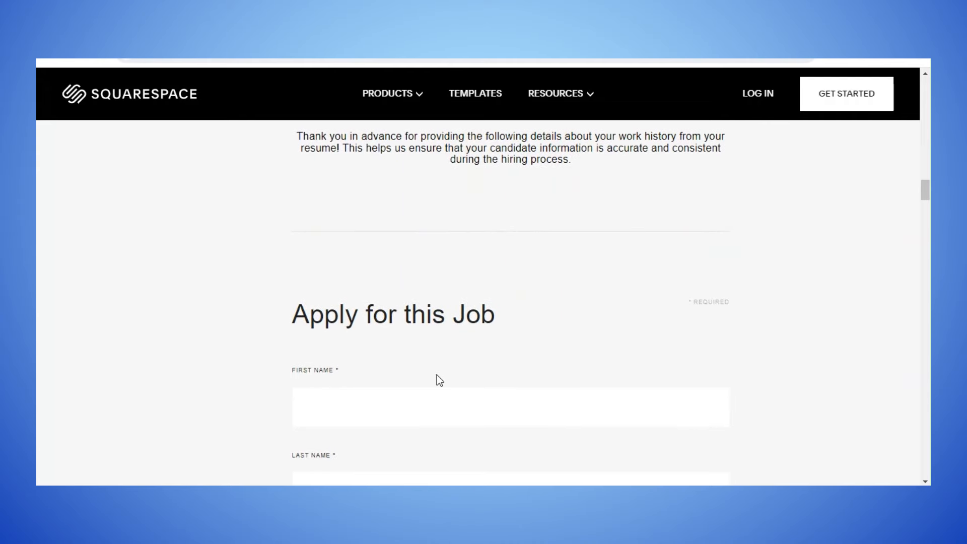
scroll(down, 3)
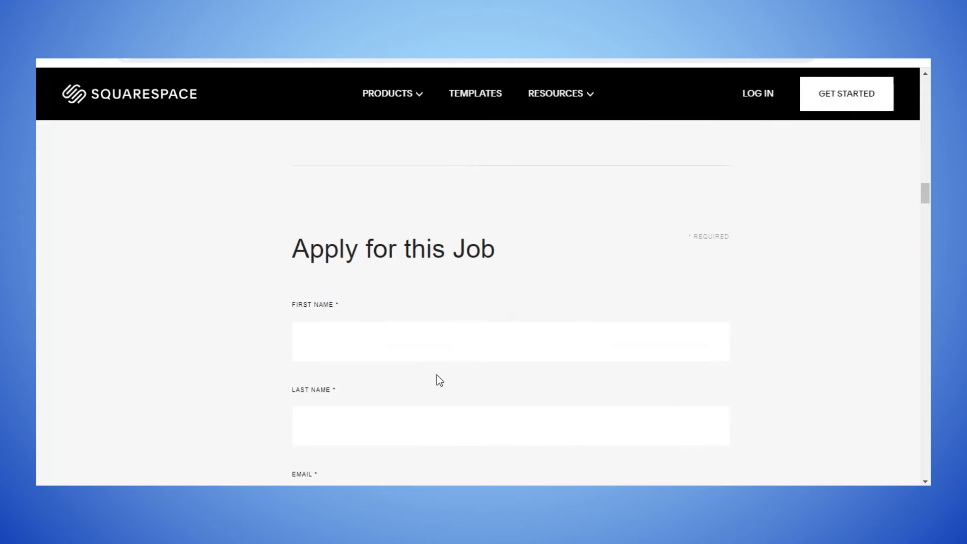
scroll(down, 3)
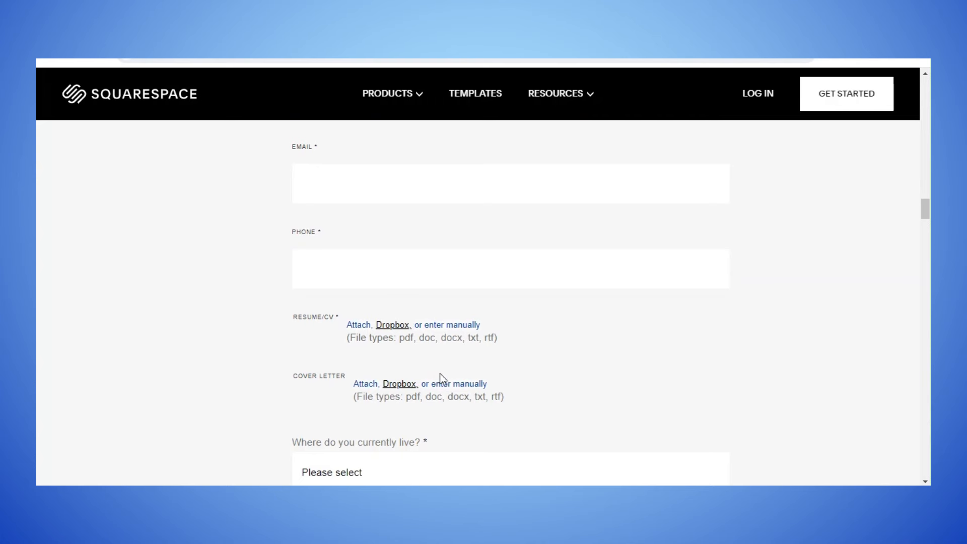
scroll(down, 3)
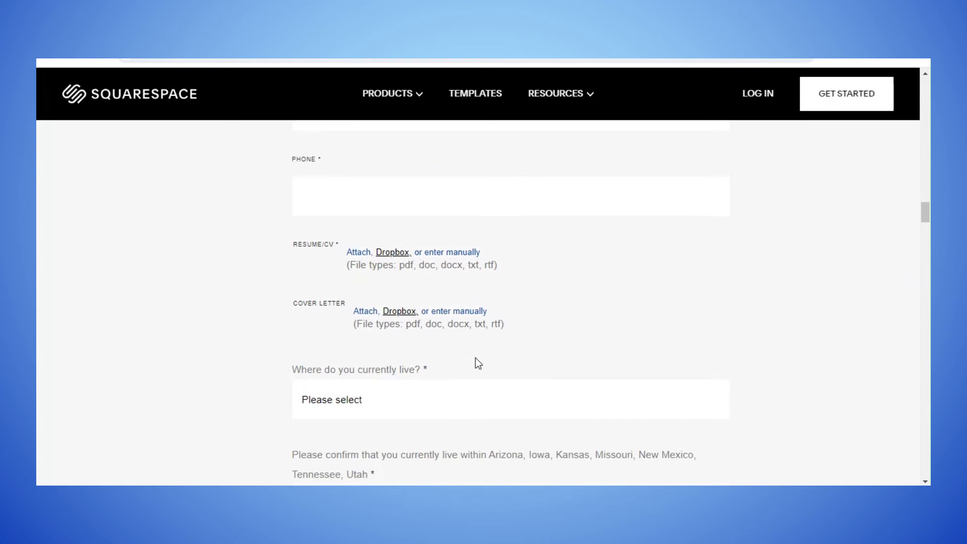
scroll(up, 3)
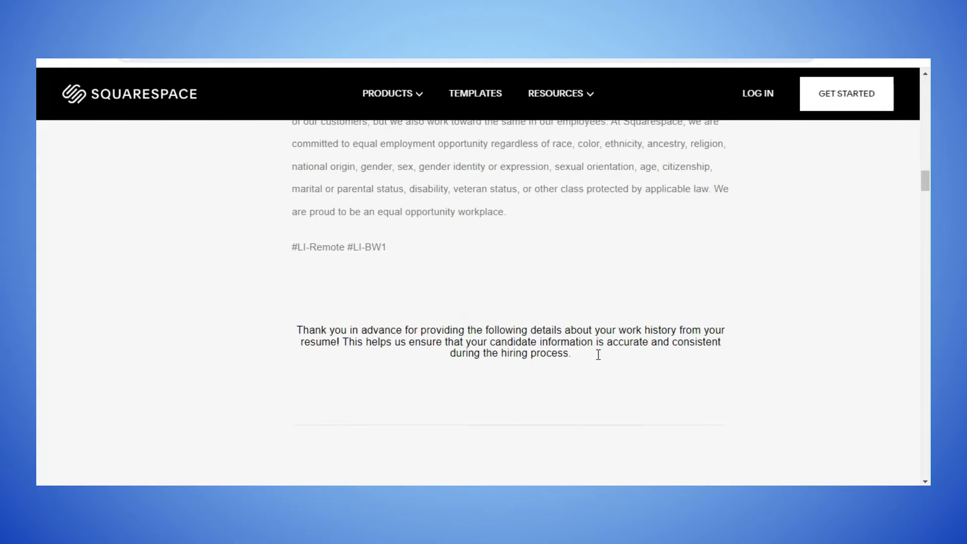
scroll(up, 3)
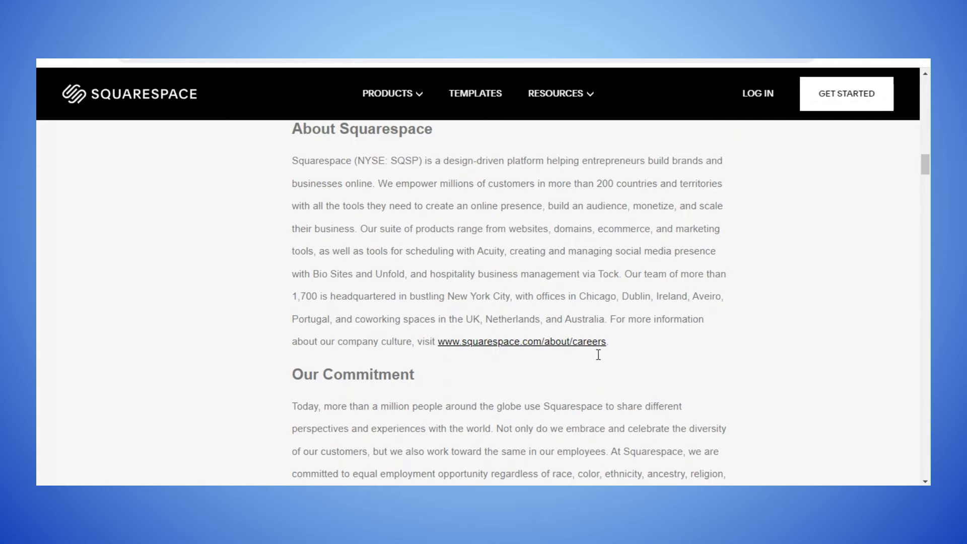
scroll(down, 3)
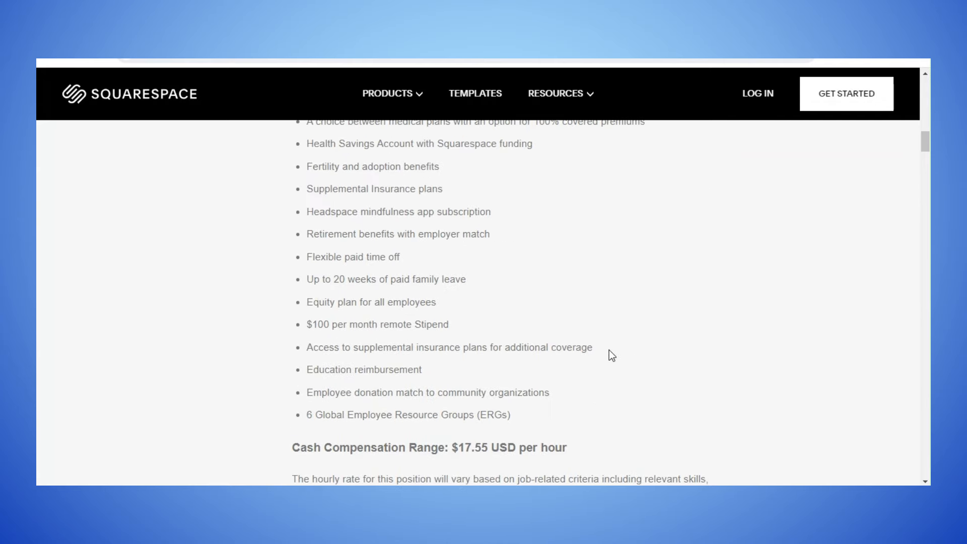
scroll(up, 3)
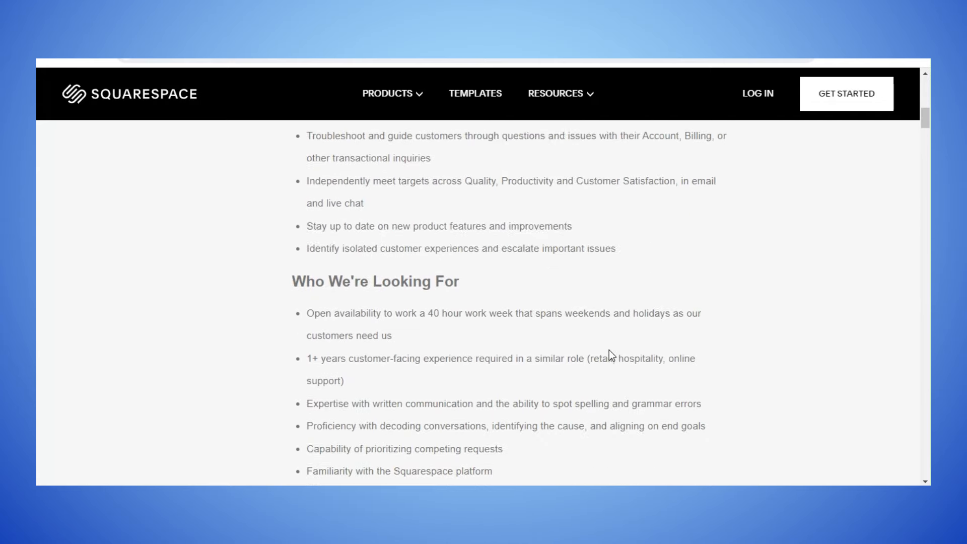
scroll(up, 3)
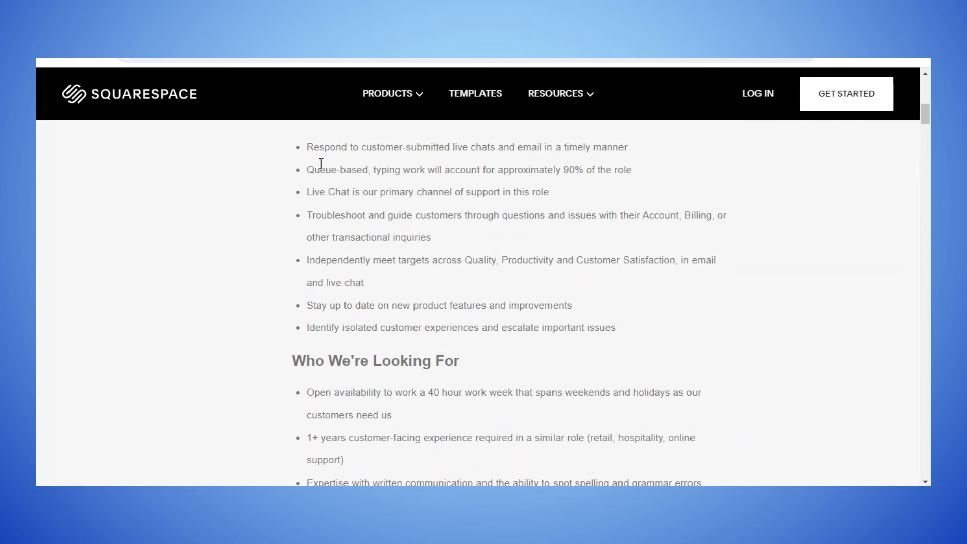
scroll(up, 3)
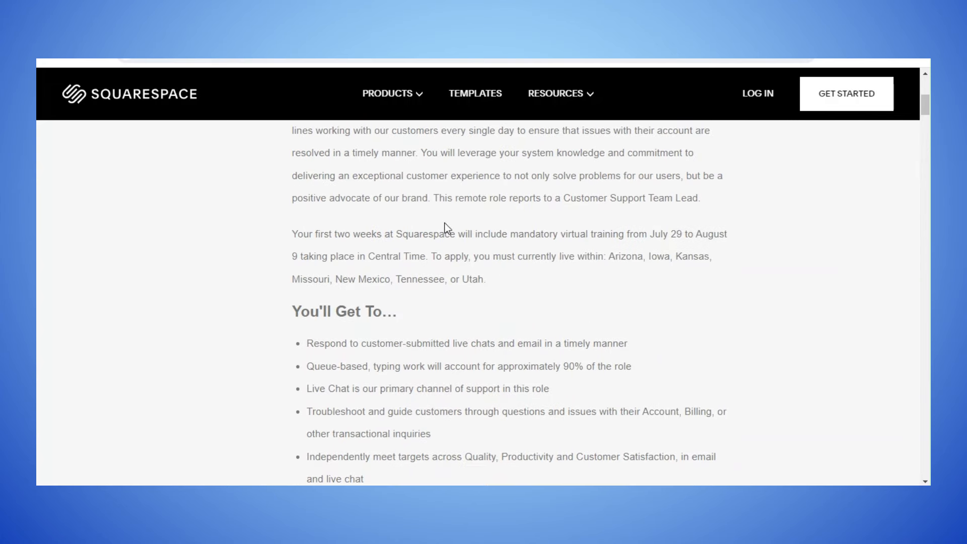
scroll(up, 3)
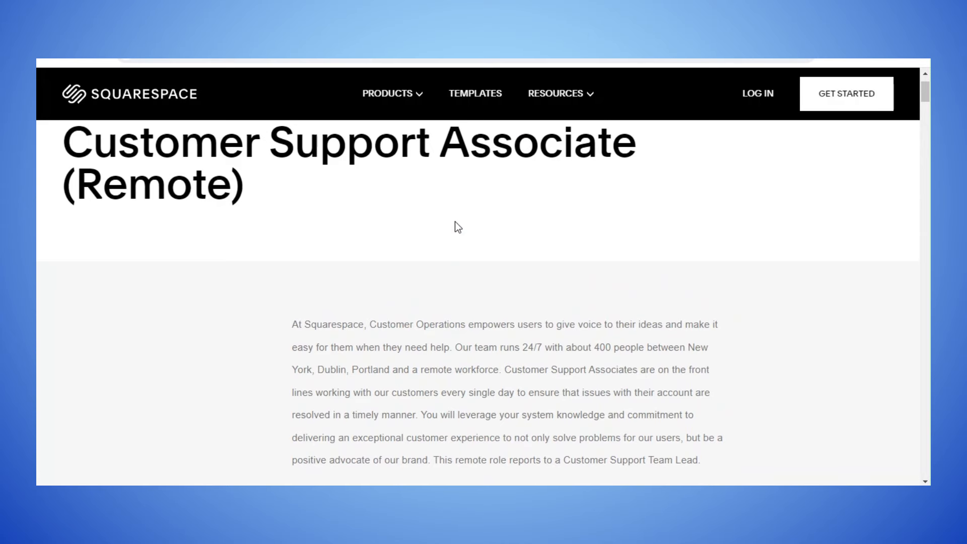
scroll(up, 3)
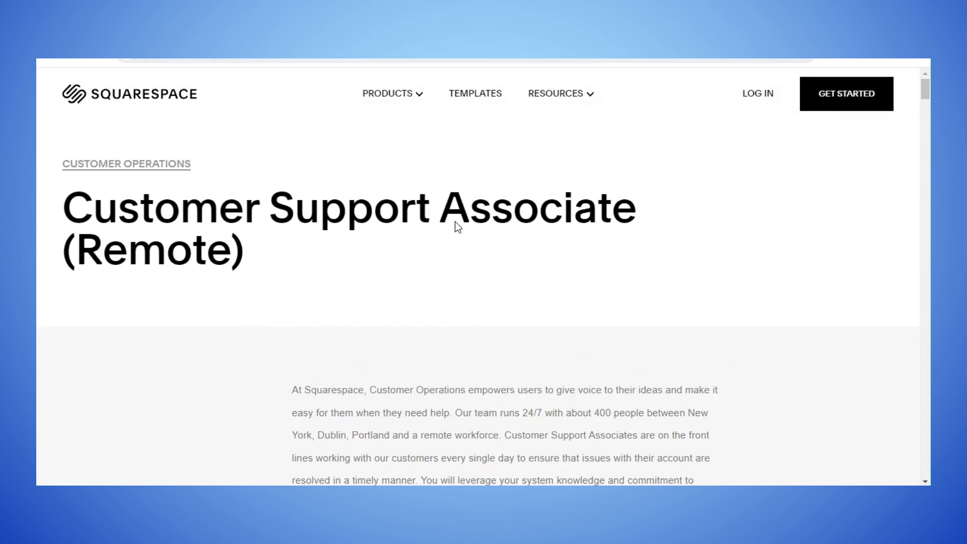
mouse_move(528, 312)
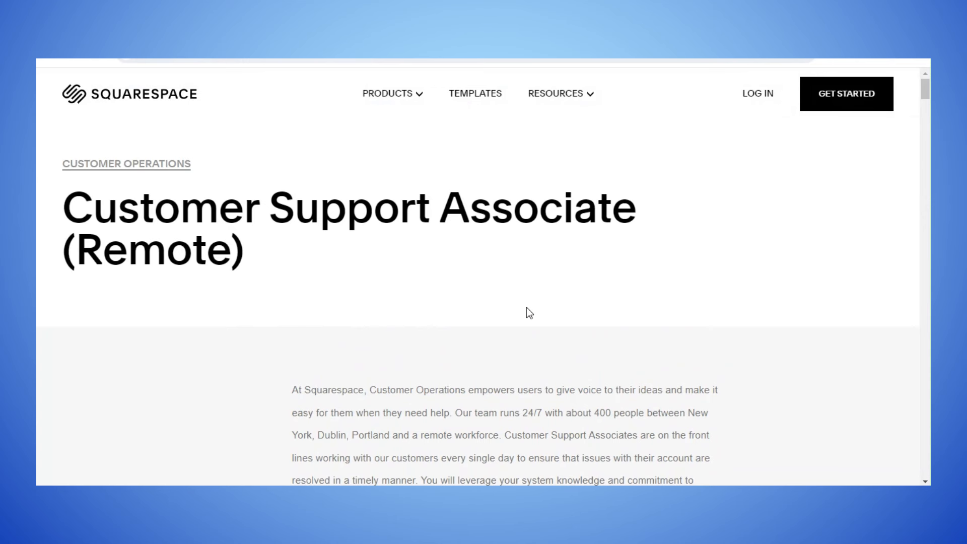
mouse_move(646, 307)
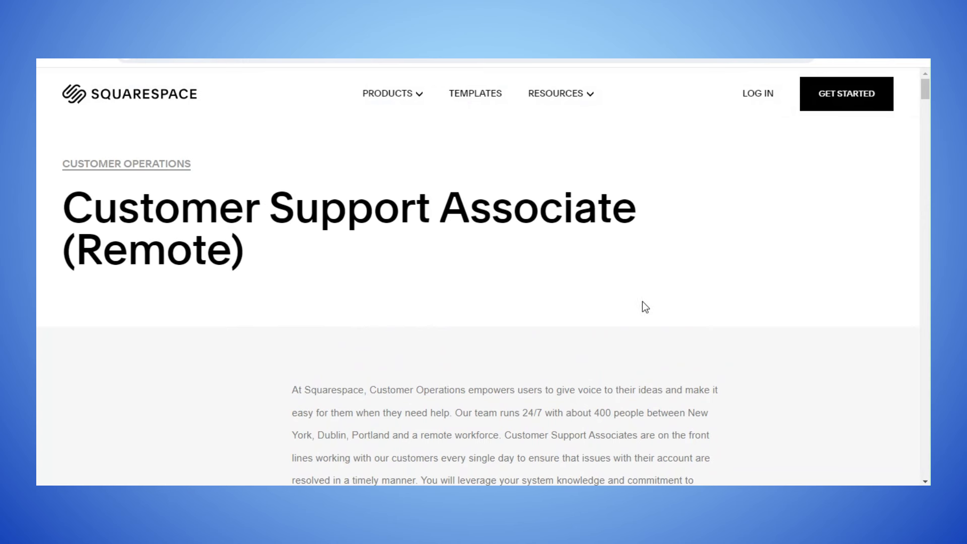